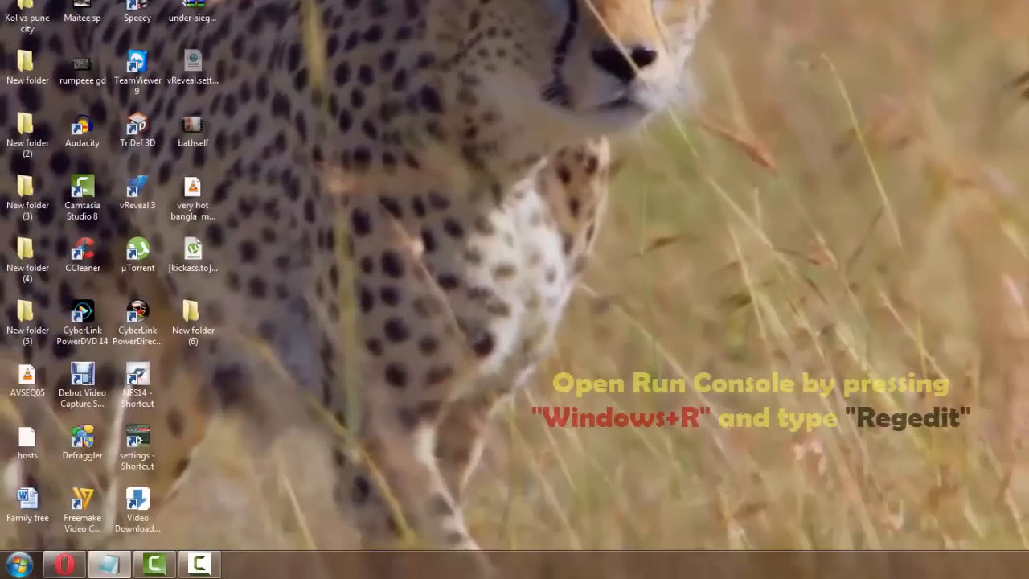
- Launch the Registry Editor by running regedit from the Run dialog
{"action": "type", "text": "regedit"}
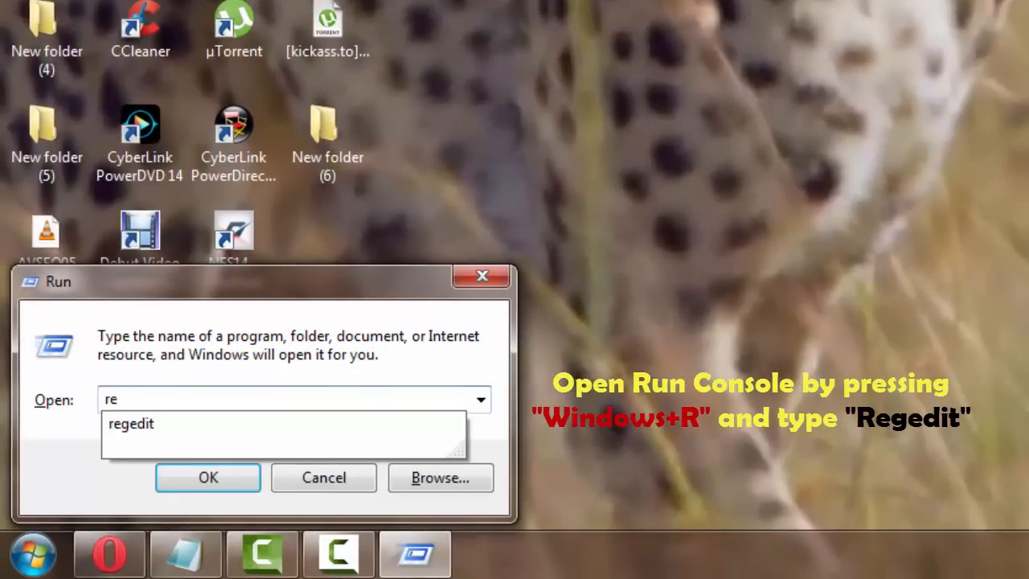
{"action": "type", "text": "gedi"}
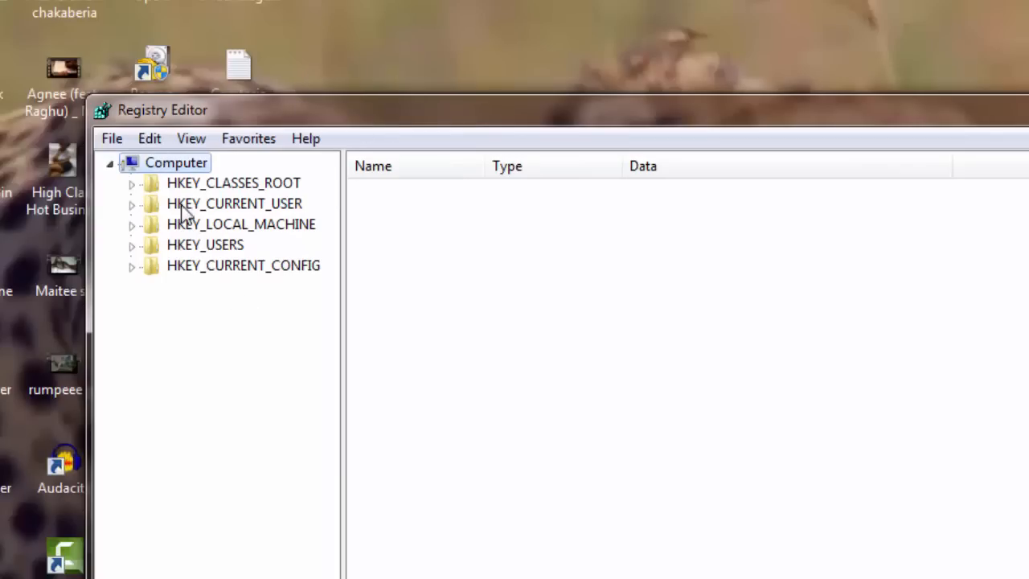
{"action": "mouse_move", "coordinate": [228, 259]}
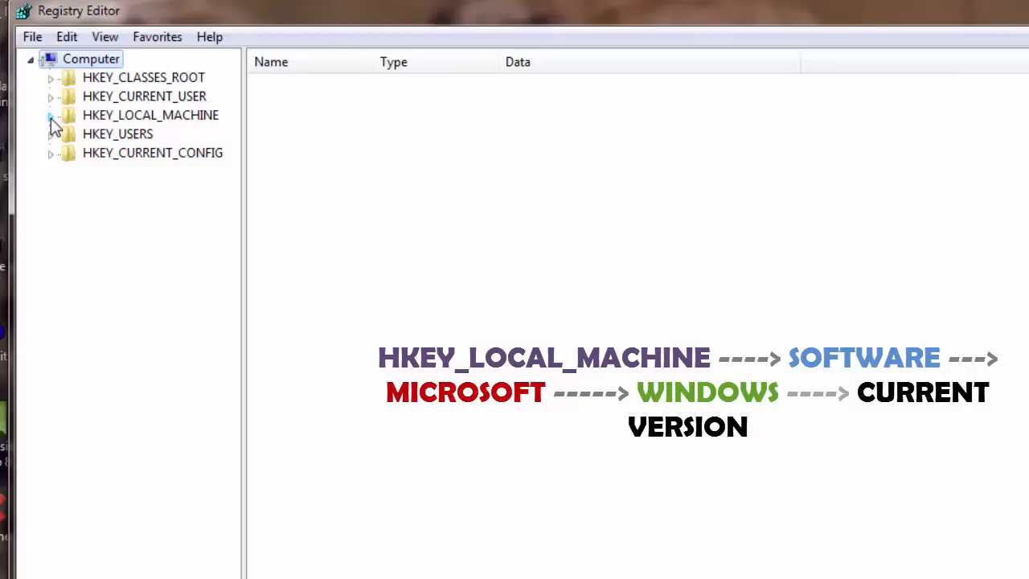
- Expand HKEY_LOCAL_MACHINE > SOFTWARE > Microsoft > Windows to reach the CurrentVersion key
{"action": "left_click", "coordinate": [51, 116]}
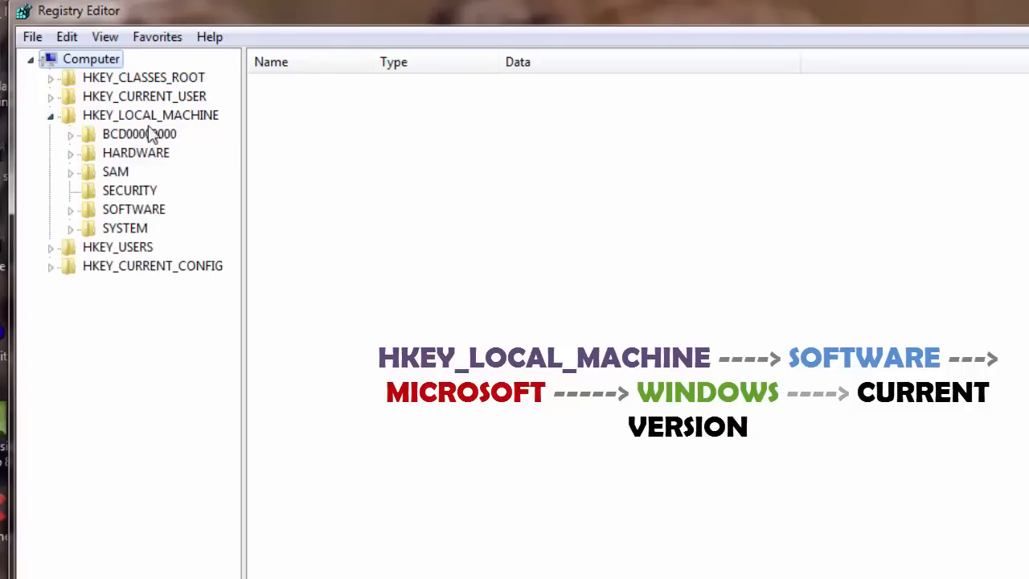
{"action": "mouse_move", "coordinate": [150, 120]}
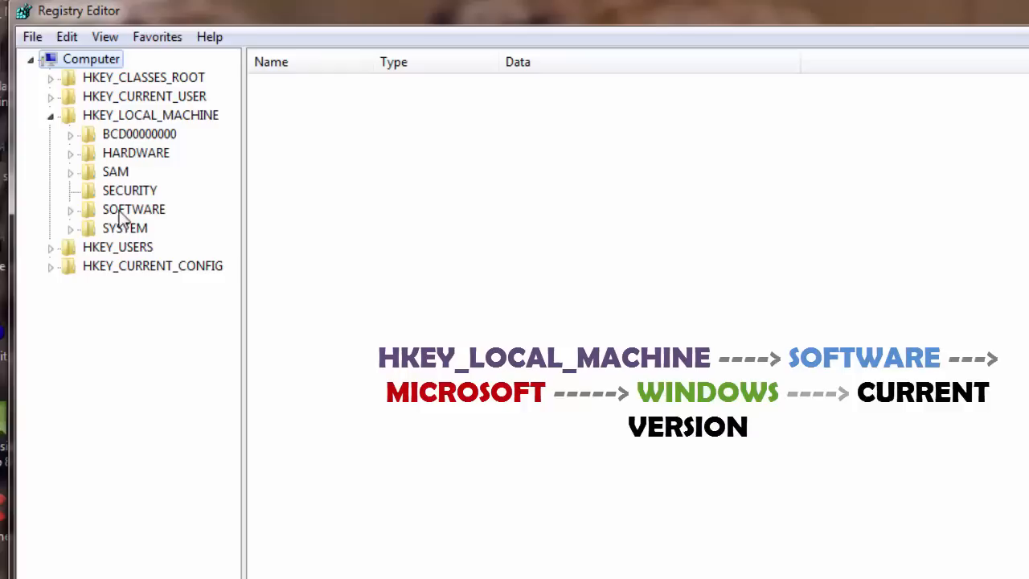
{"action": "mouse_move", "coordinate": [95, 224]}
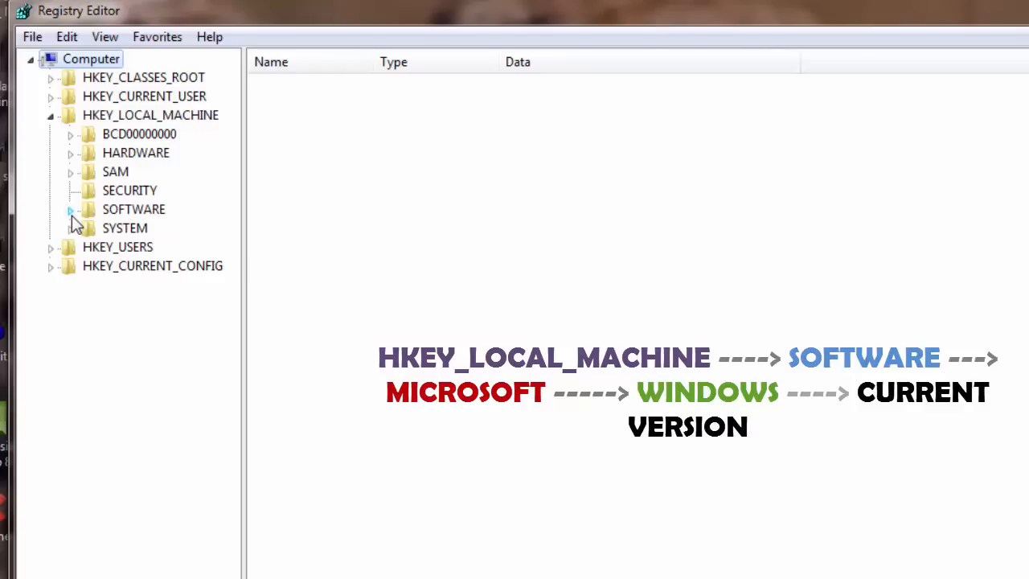
{"action": "left_click", "coordinate": [70, 209]}
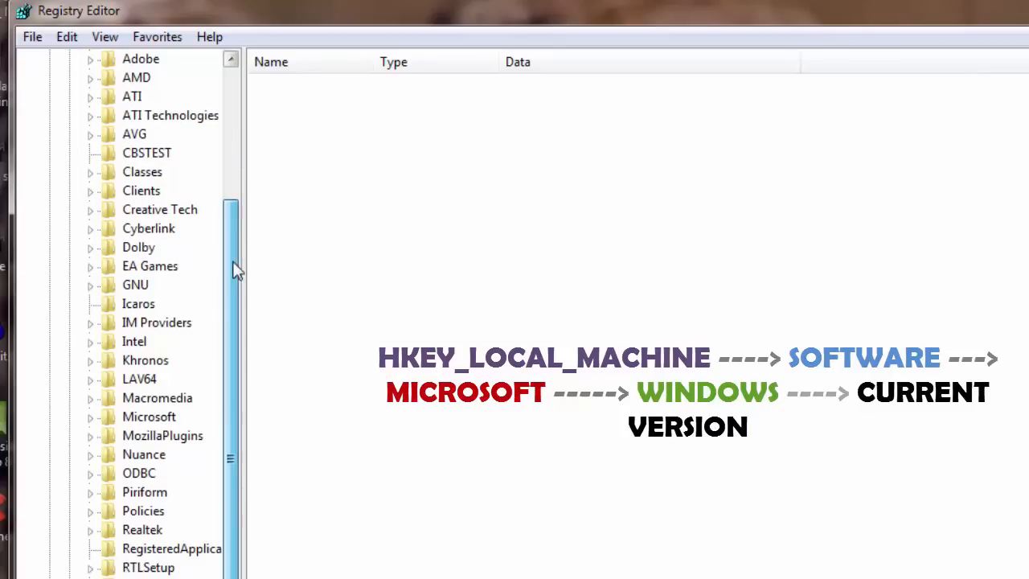
{"action": "mouse_move", "coordinate": [146, 426]}
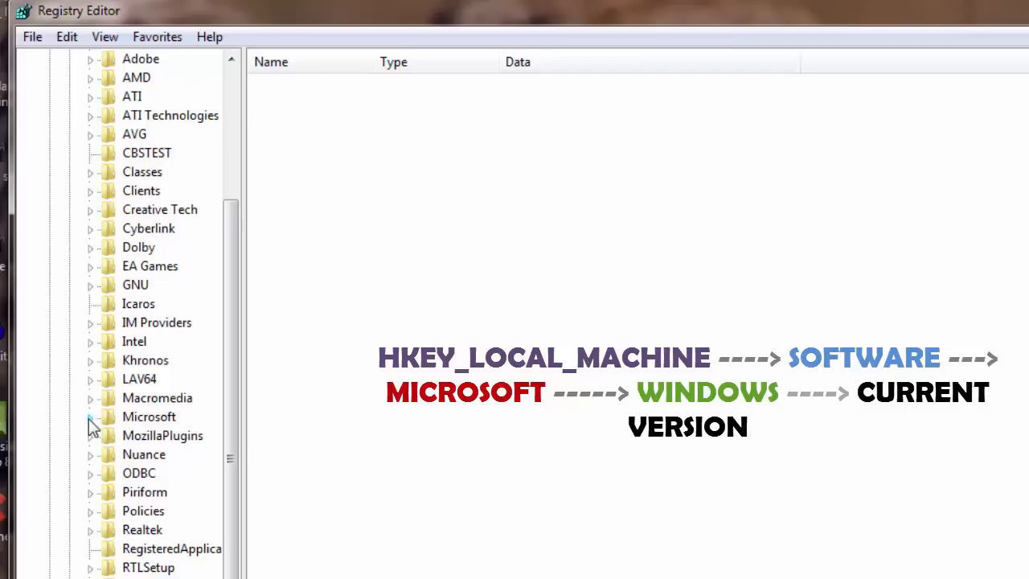
{"action": "mouse_move", "coordinate": [90, 427]}
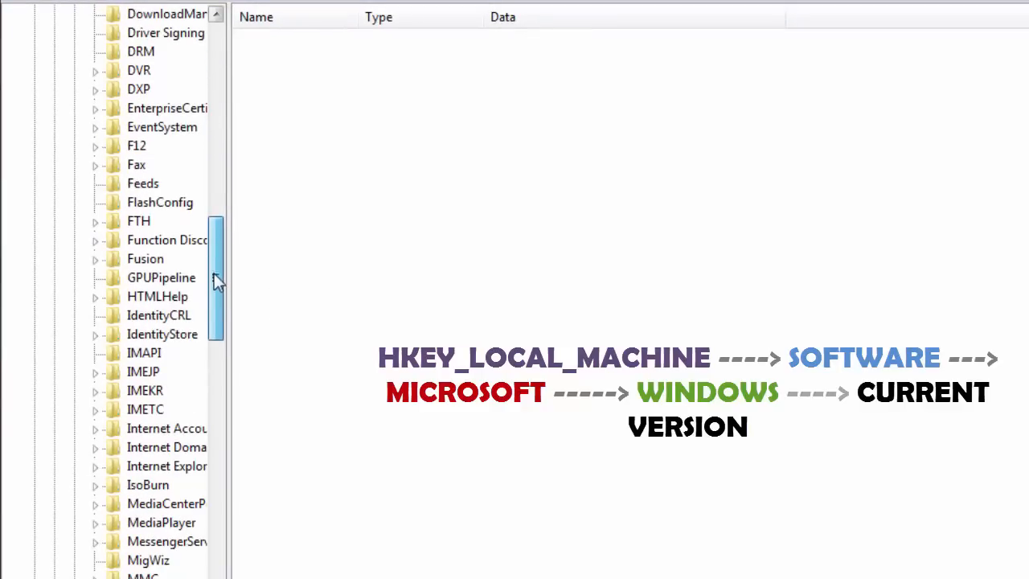
{"action": "mouse_move", "coordinate": [346, 206]}
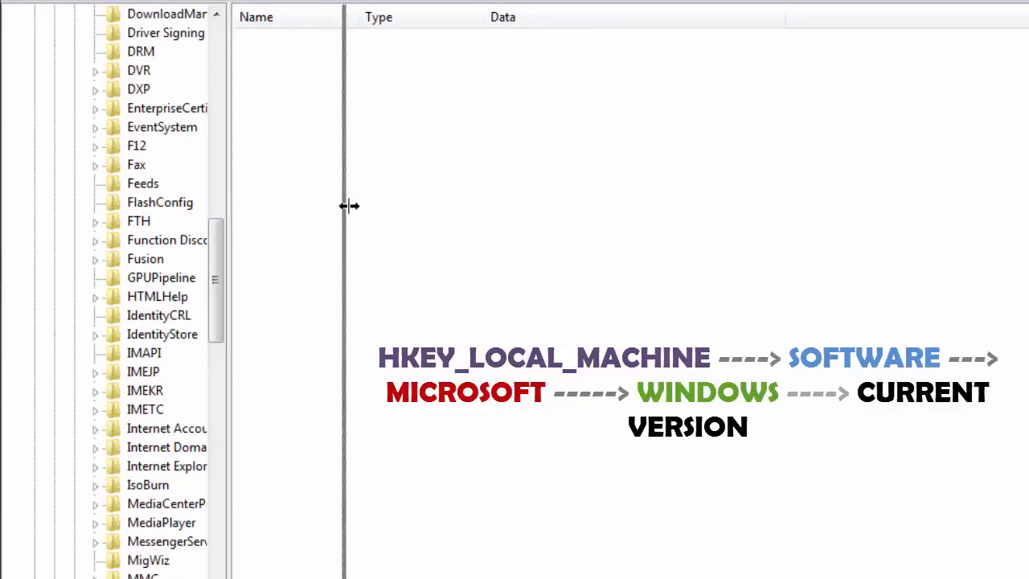
{"action": "left_click_drag", "start_coordinate": [345, 206], "coordinate": [362, 209]}
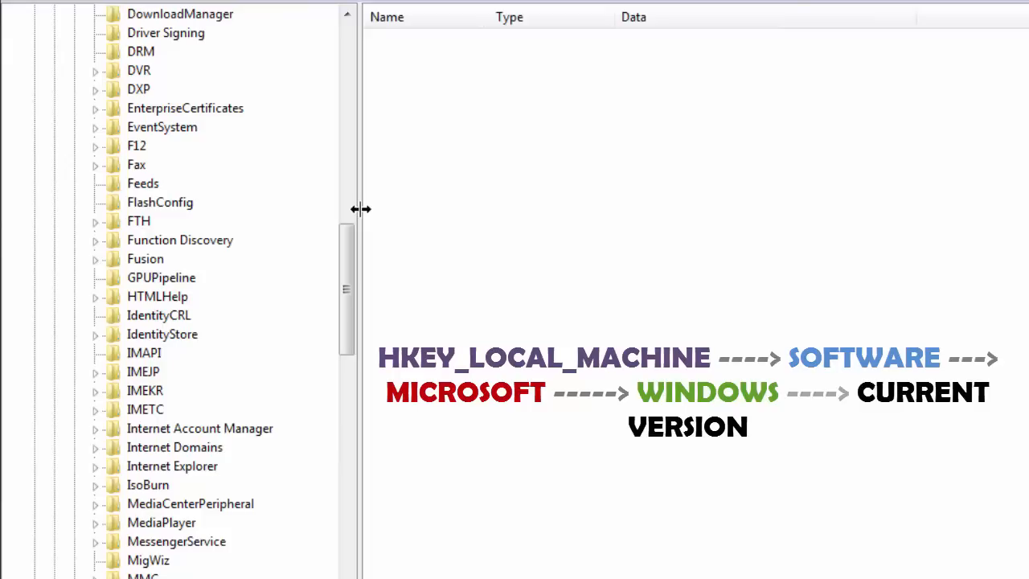
{"action": "mouse_move", "coordinate": [373, 320]}
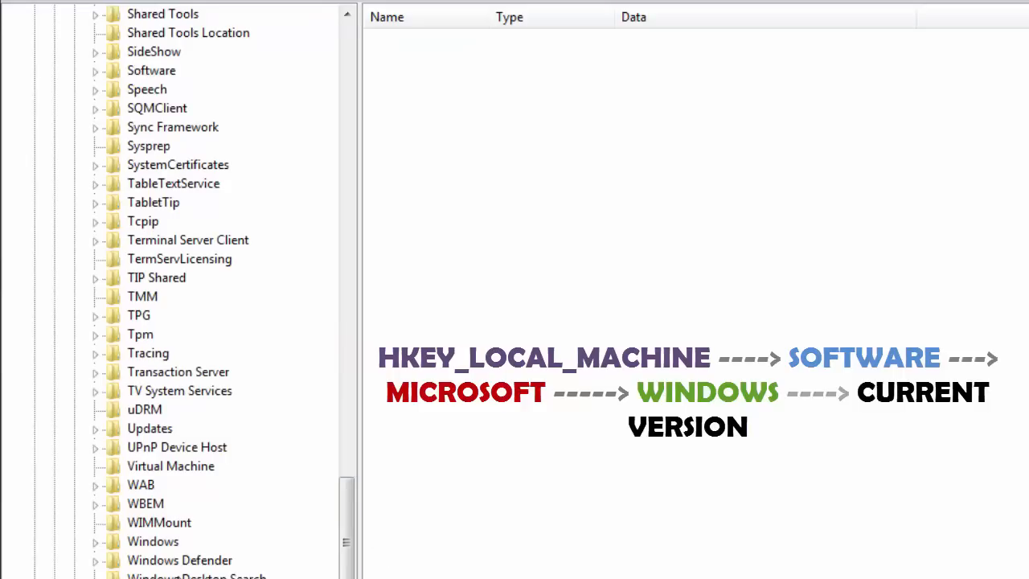
{"action": "left_click", "coordinate": [153, 540]}
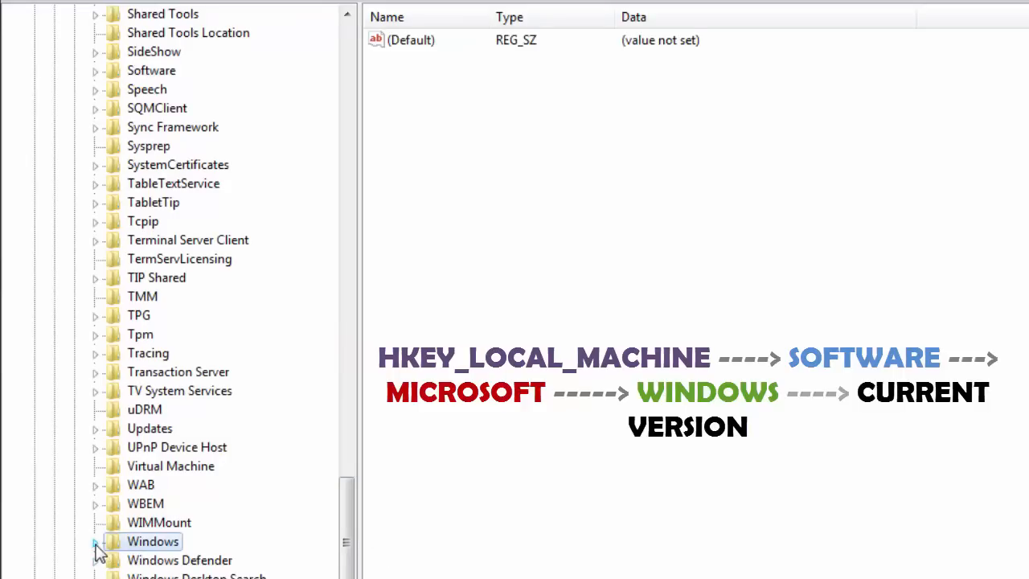
{"action": "left_click", "coordinate": [97, 540]}
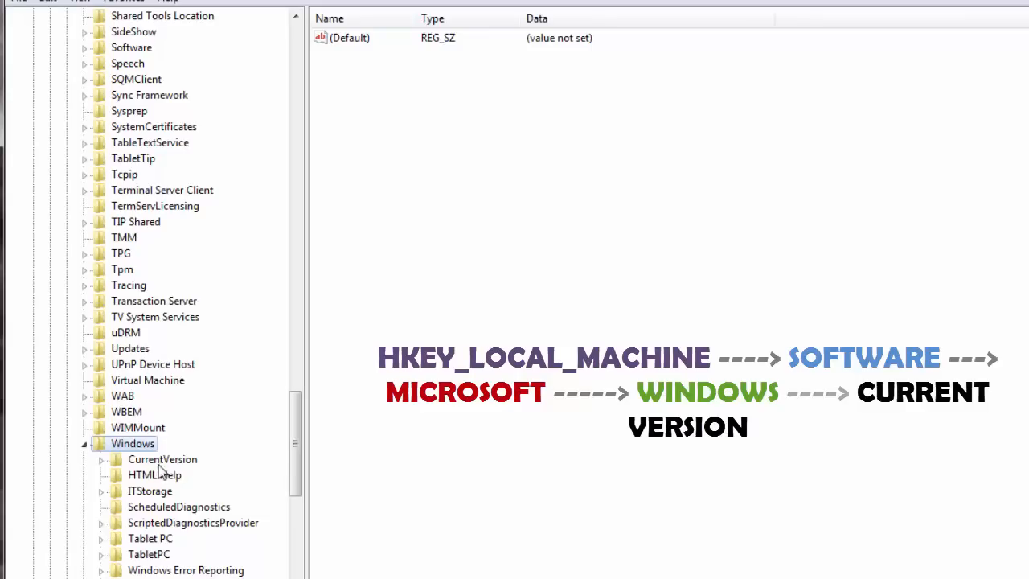
{"action": "mouse_move", "coordinate": [164, 470]}
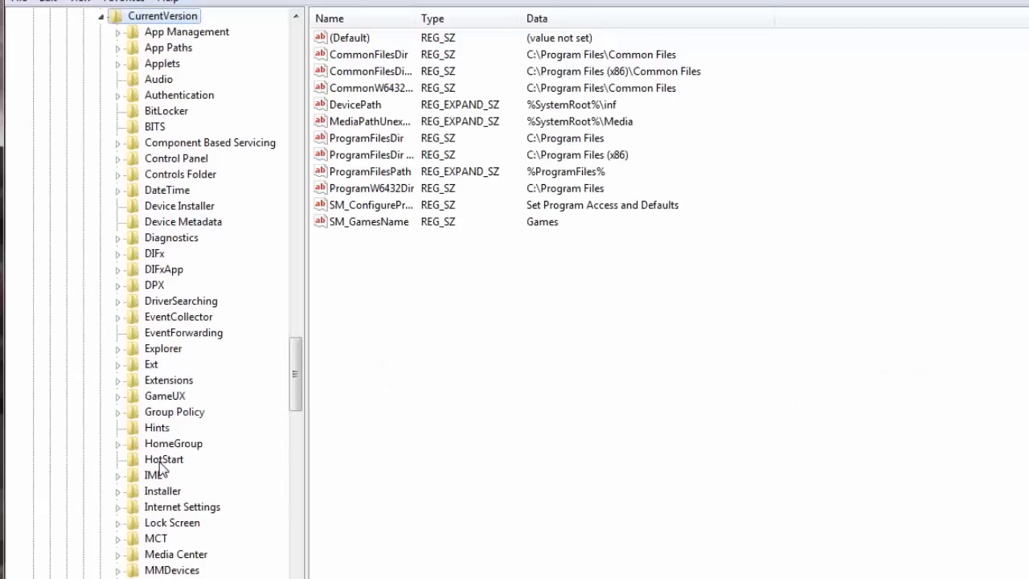
{"action": "mouse_move", "coordinate": [561, 376]}
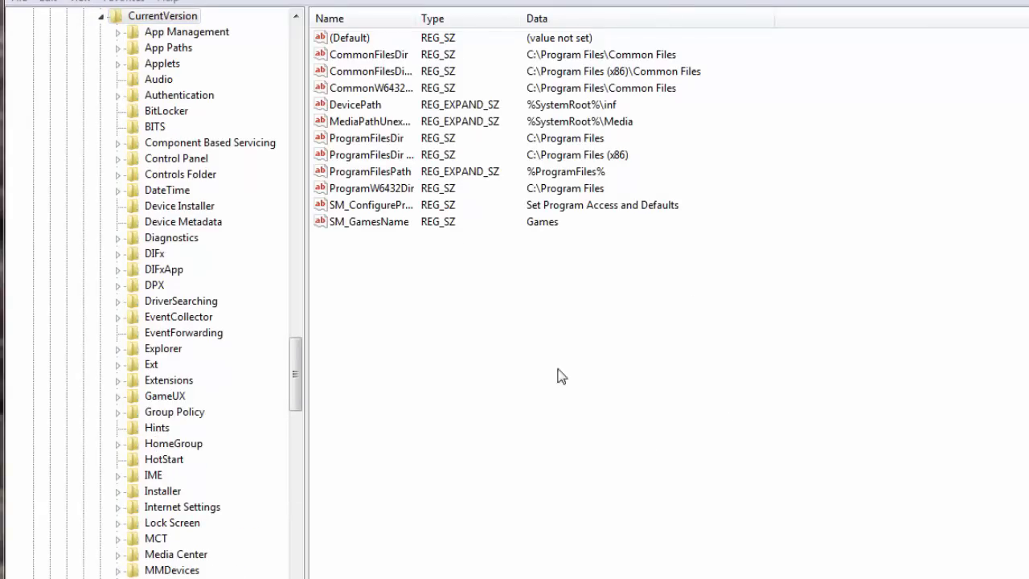
{"action": "mouse_move", "coordinate": [647, 490]}
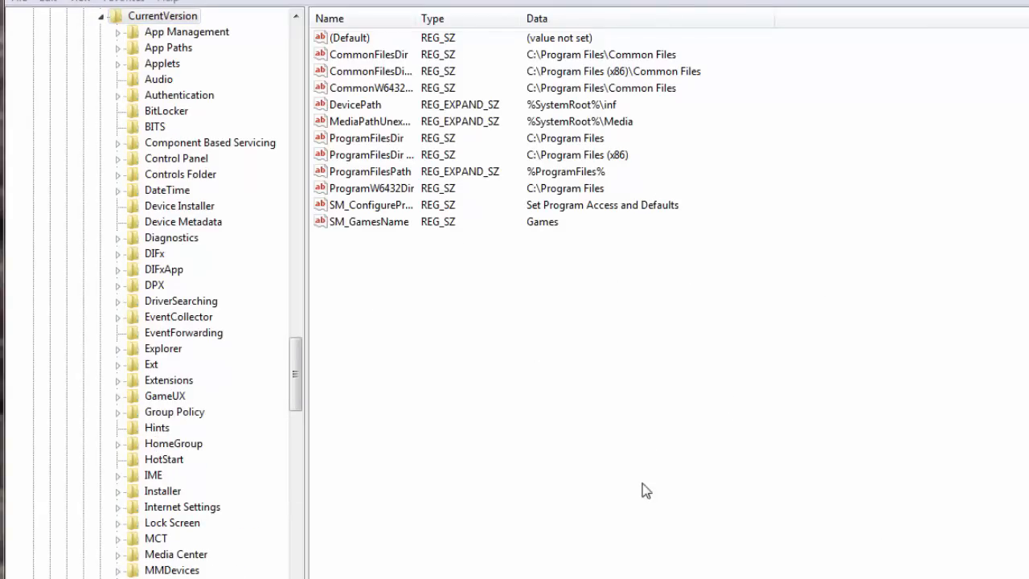
{"action": "mouse_move", "coordinate": [518, 369]}
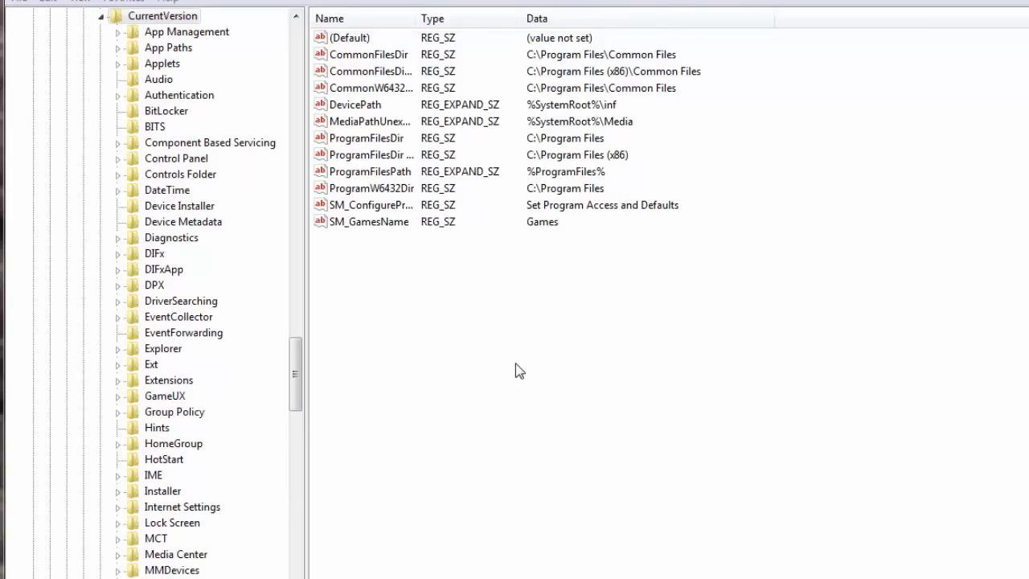
- Create a new DWORD (32-bit) value named MaxConnectionPerServer under CurrentVersion
{"action": "right_click", "coordinate": [518, 369]}
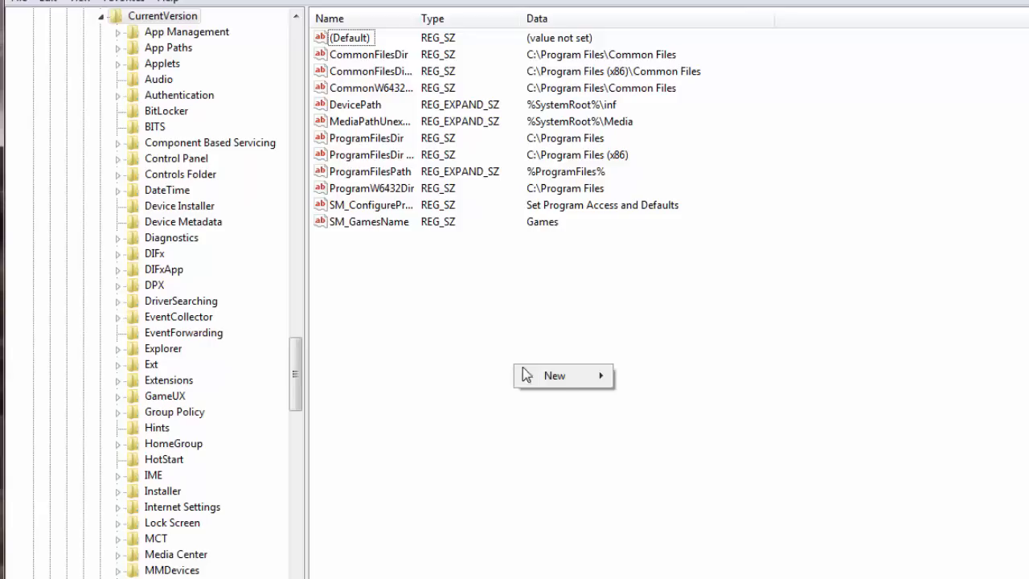
{"action": "mouse_move", "coordinate": [553, 376]}
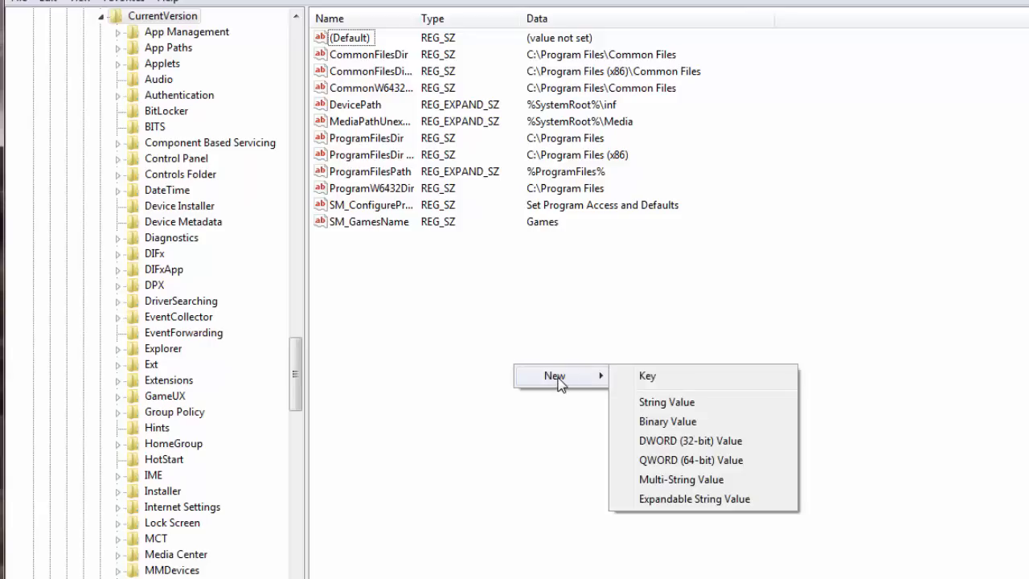
{"action": "mouse_move", "coordinate": [678, 447]}
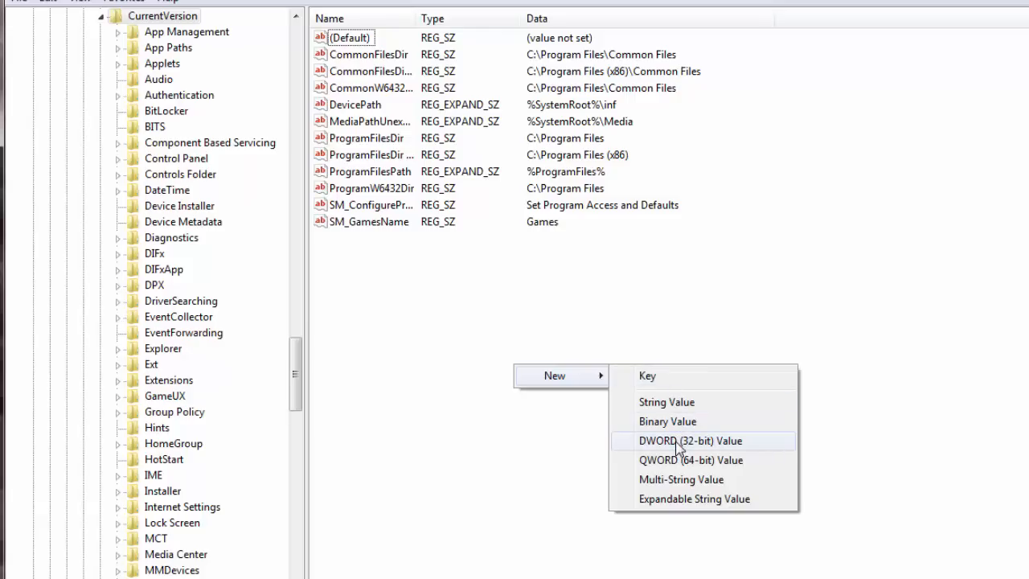
{"action": "left_click", "coordinate": [689, 440]}
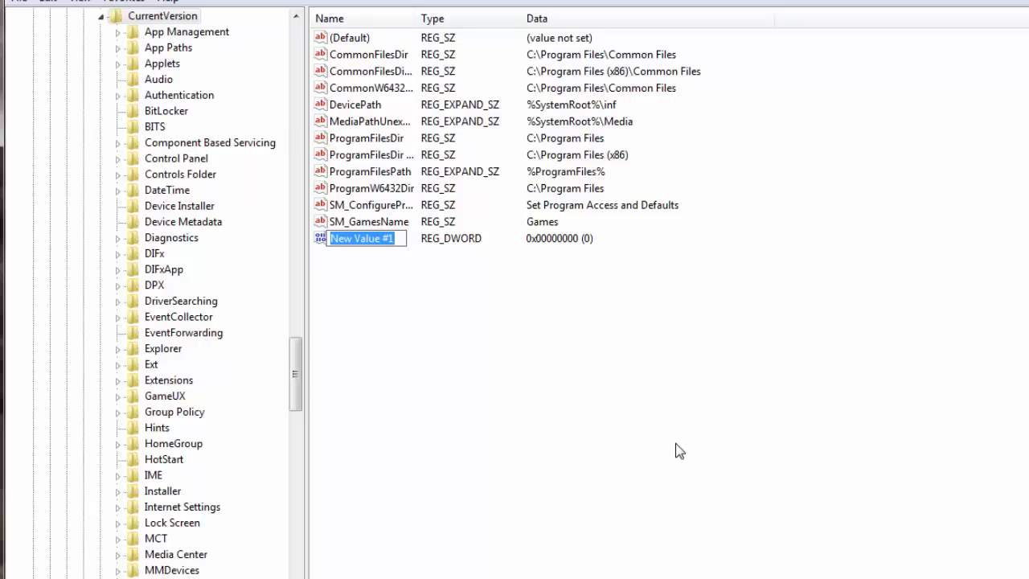
{"action": "mouse_move", "coordinate": [378, 256]}
{"action": "type", "text": "MaxConn"}
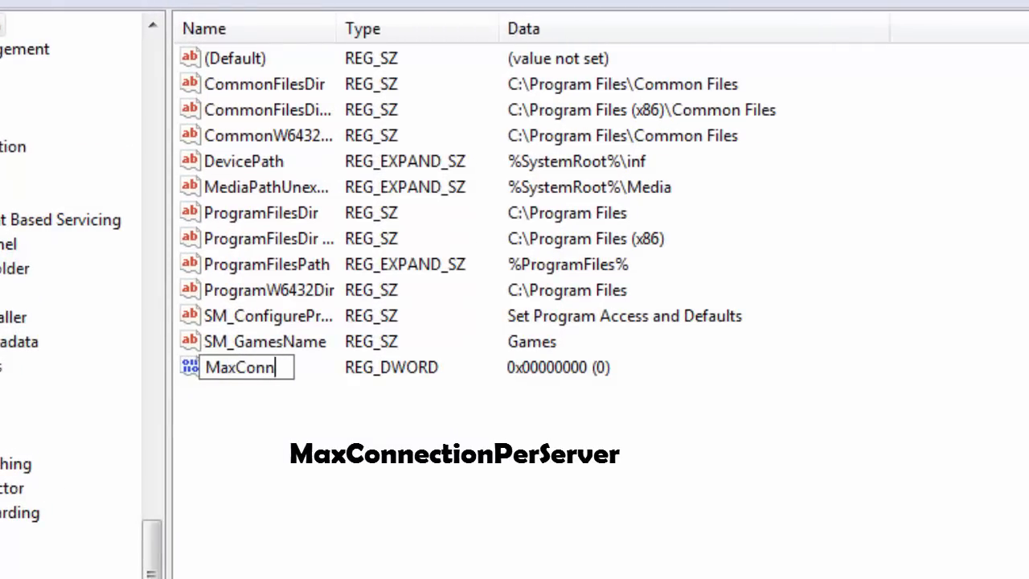
{"action": "type", "text": "ectionPe"}
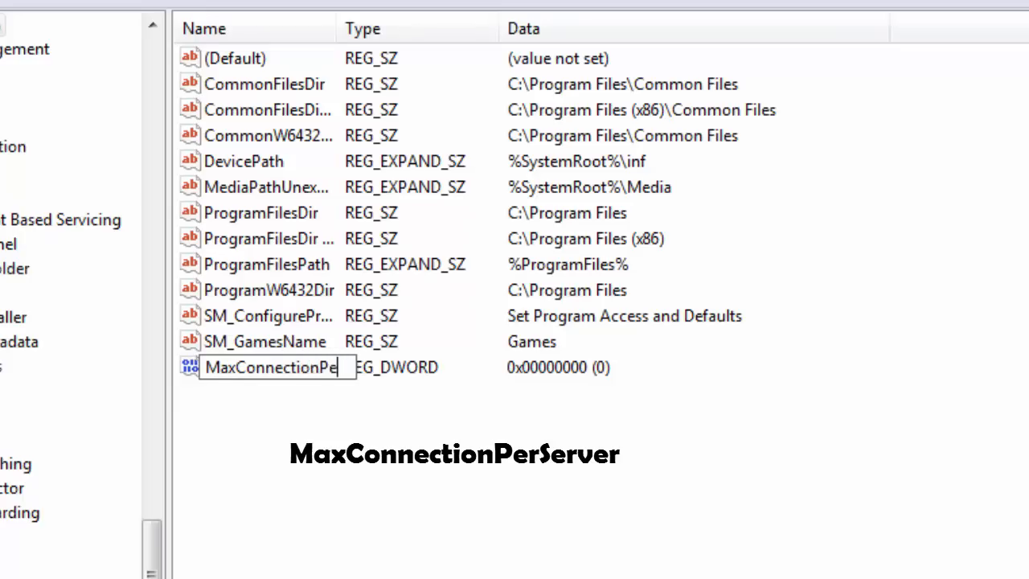
{"action": "type", "text": "S"}
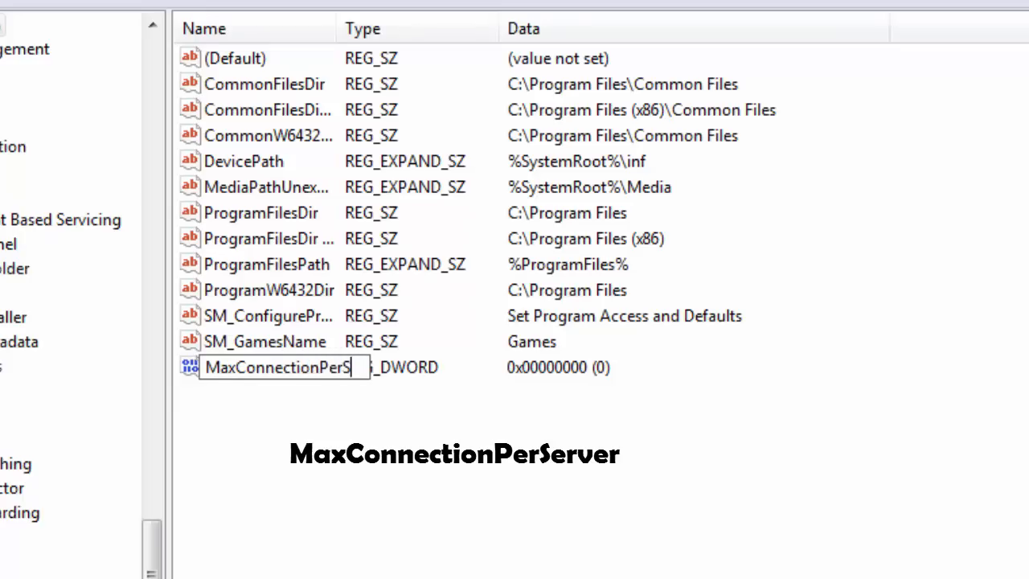
{"action": "type", "text": "erver"}
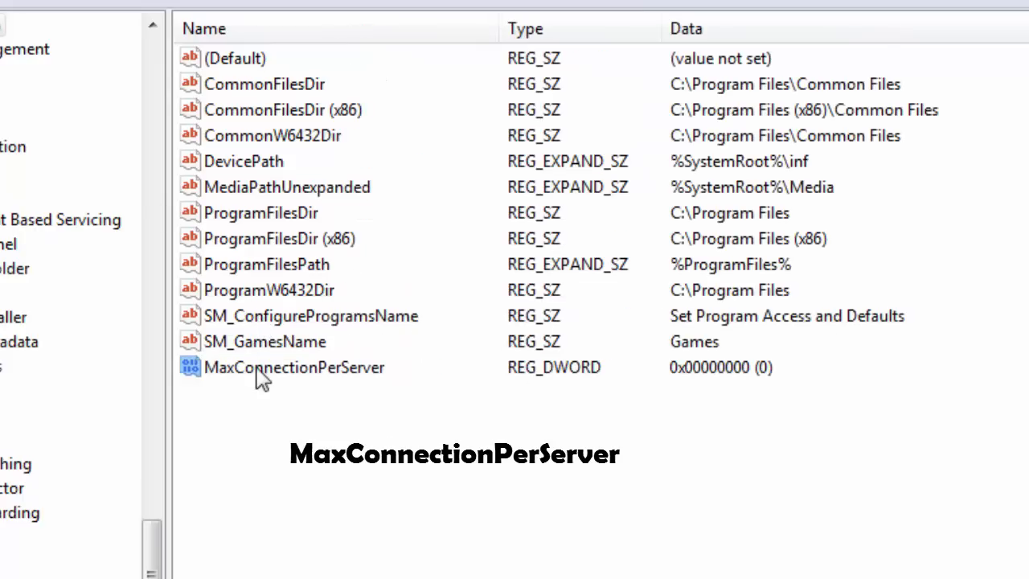
{"action": "mouse_move", "coordinate": [299, 405]}
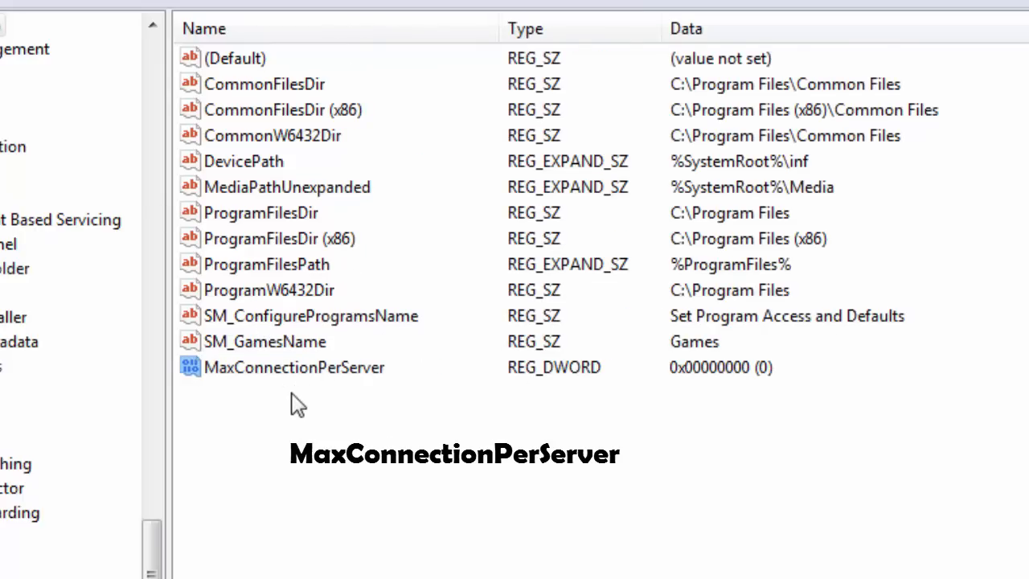
{"action": "mouse_move", "coordinate": [277, 405]}
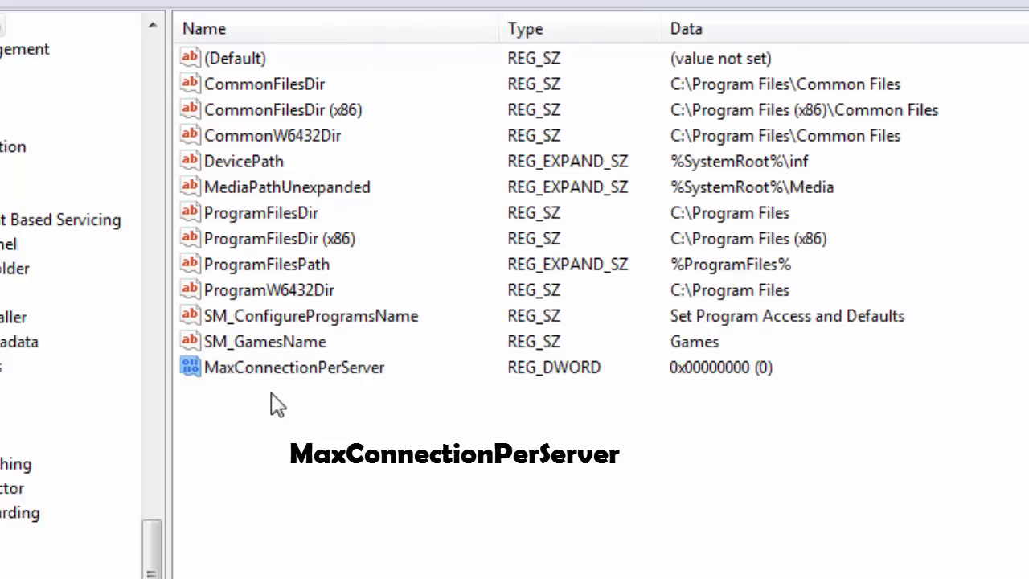
{"action": "mouse_move", "coordinate": [377, 392]}
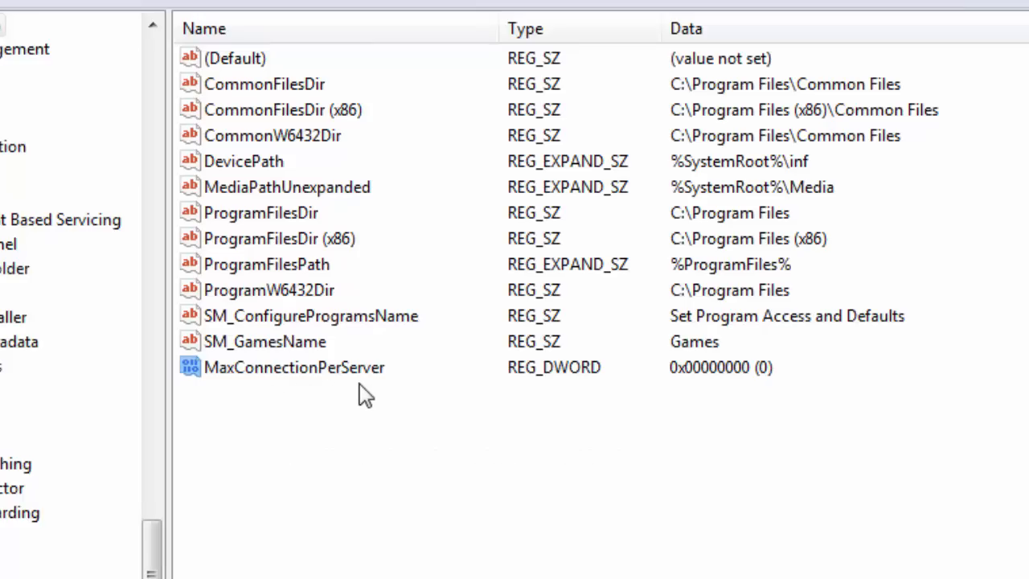
{"action": "mouse_move", "coordinate": [389, 440]}
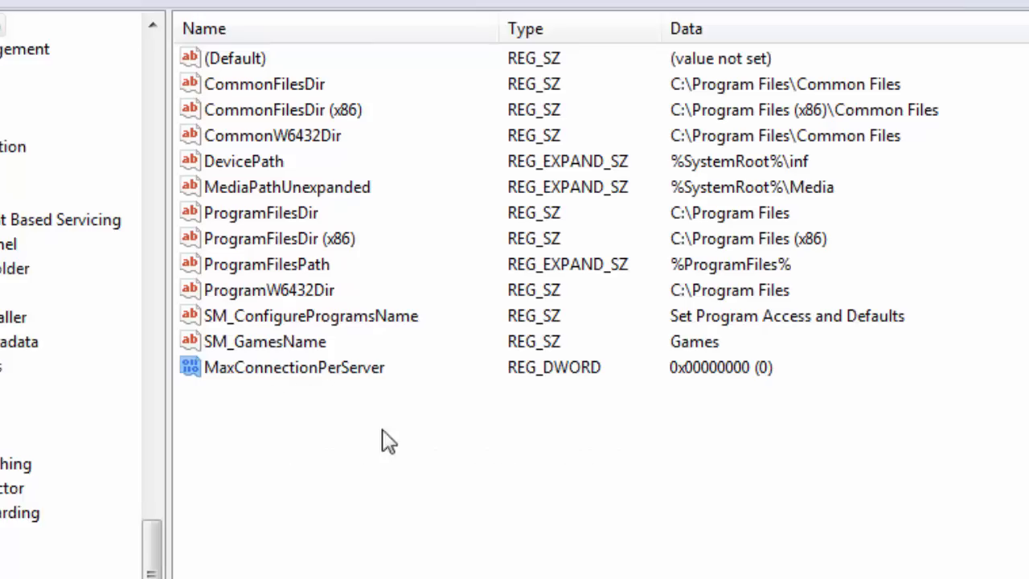
- Modify MaxConnectionPerServer to hold hexadecimal 16 as its value data
{"action": "right_click", "coordinate": [295, 367]}
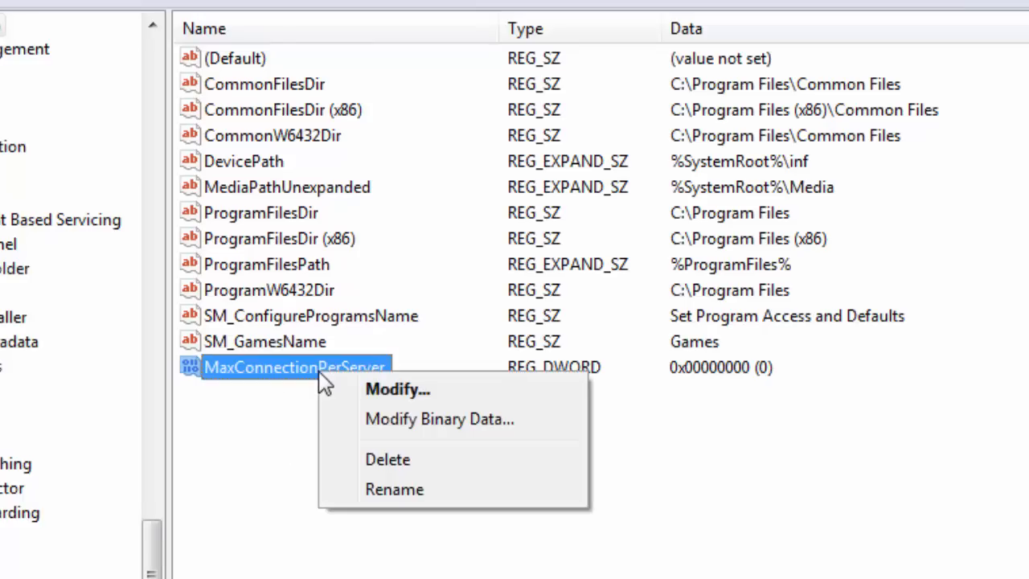
{"action": "mouse_move", "coordinate": [398, 391]}
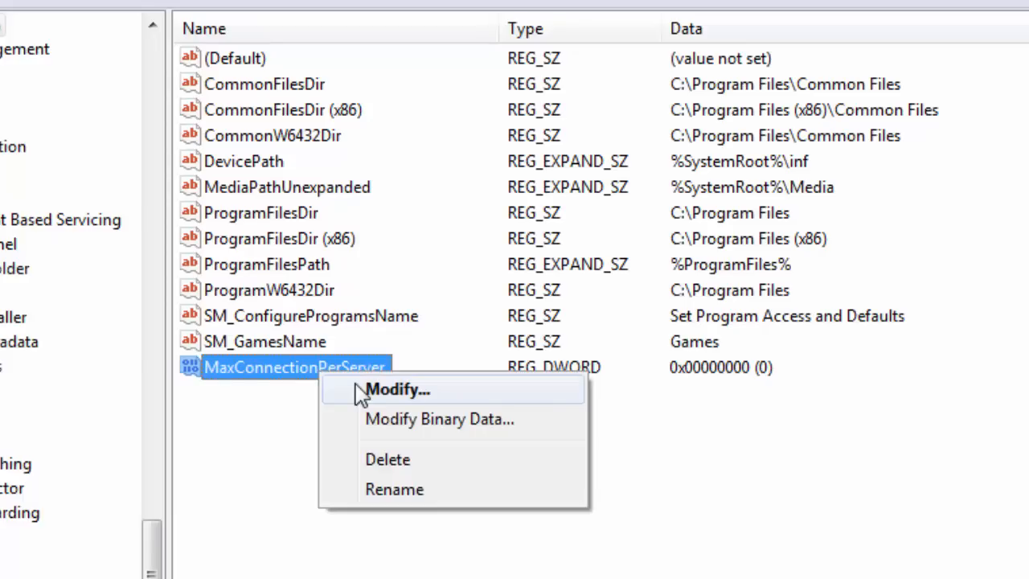
{"action": "left_click", "coordinate": [397, 391]}
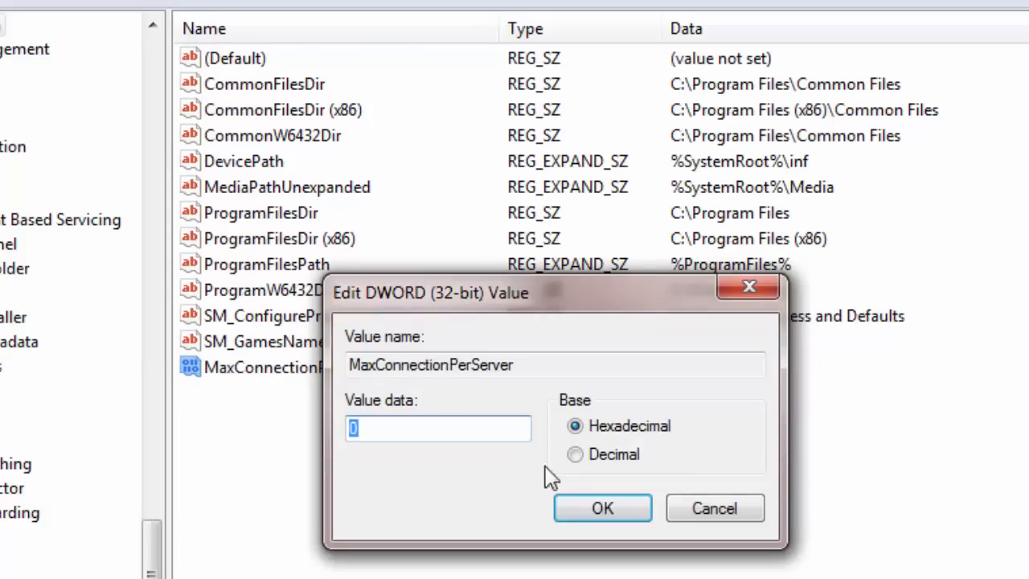
{"action": "mouse_move", "coordinate": [608, 442]}
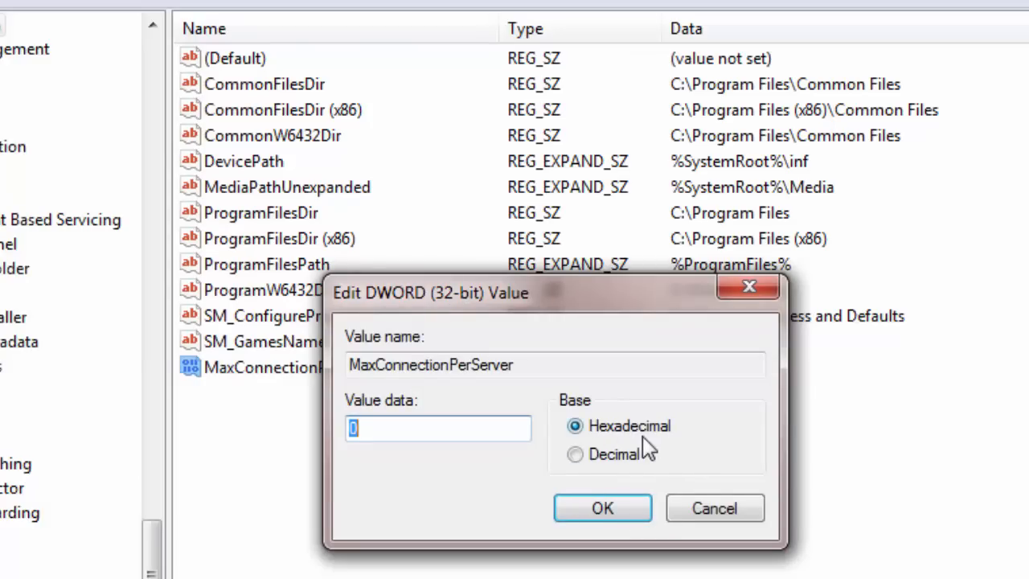
{"action": "mouse_move", "coordinate": [458, 469]}
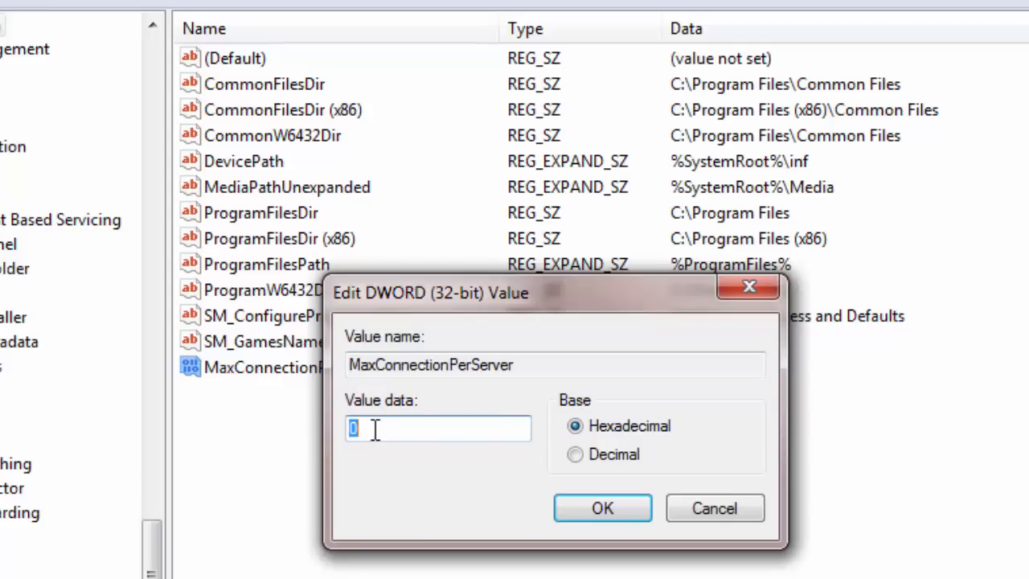
{"action": "type", "text": "16"}
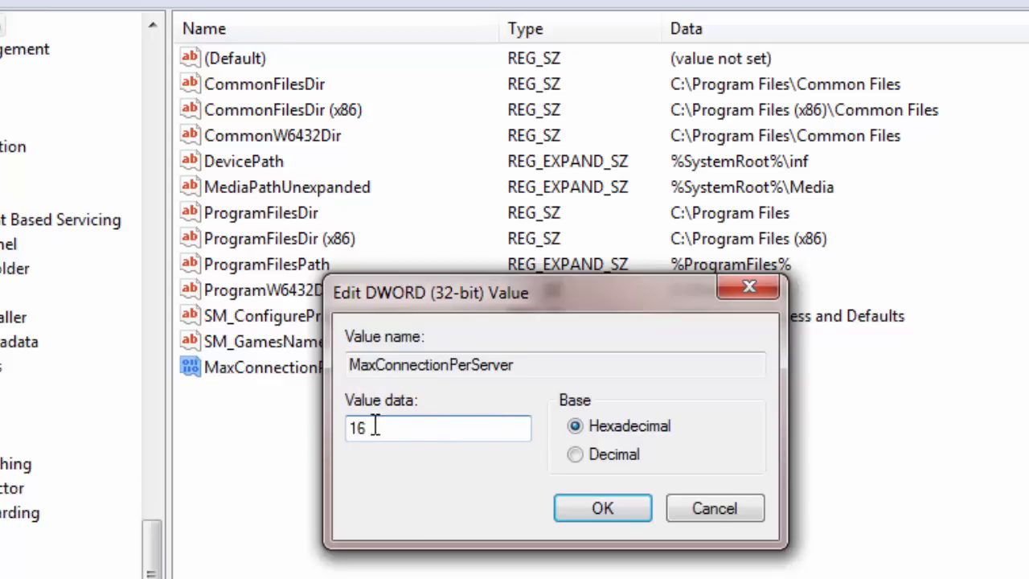
{"action": "left_click", "coordinate": [601, 508]}
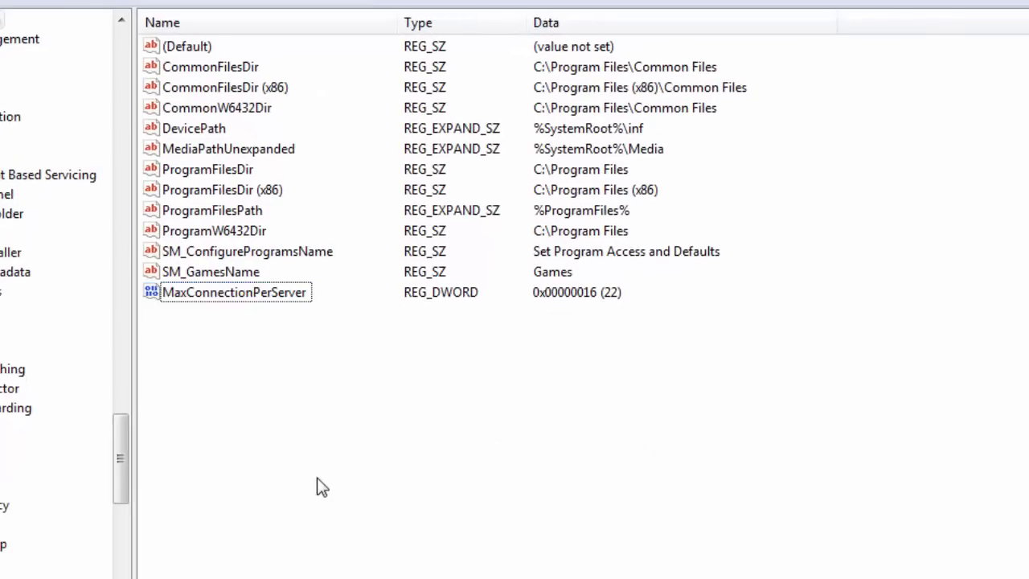
{"action": "mouse_move", "coordinate": [302, 404]}
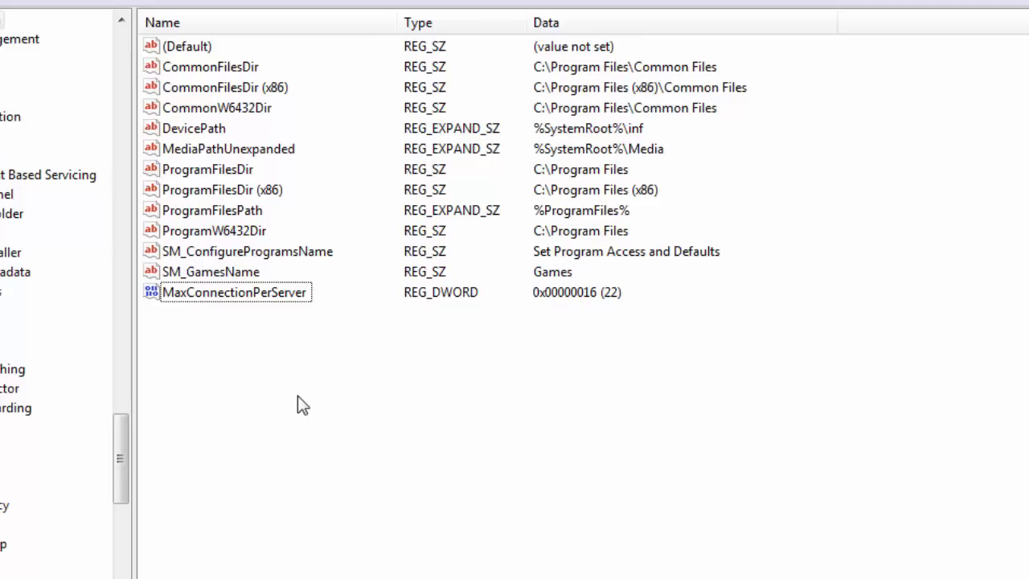
{"action": "mouse_move", "coordinate": [383, 417]}
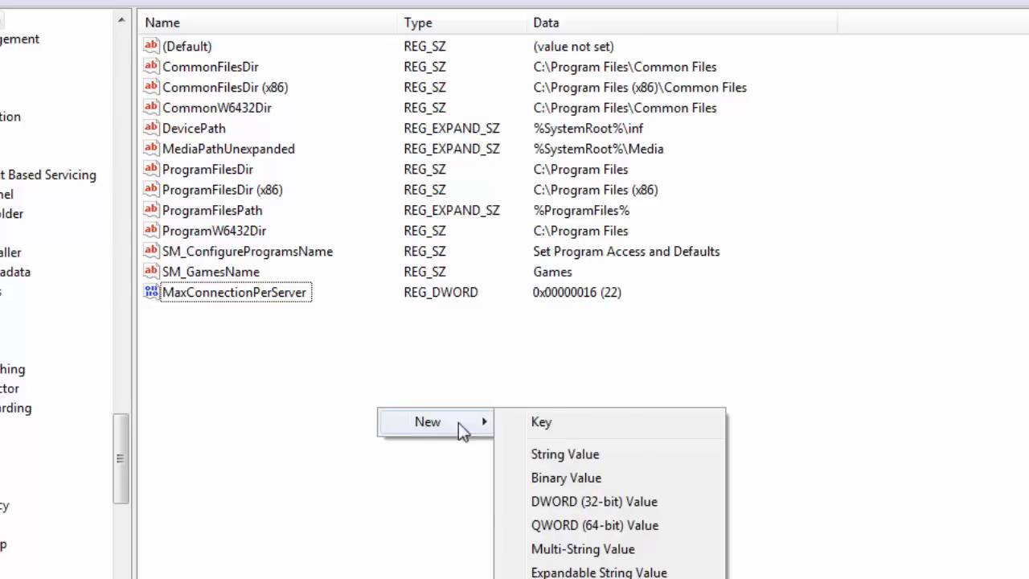
{"action": "mouse_move", "coordinate": [593, 502]}
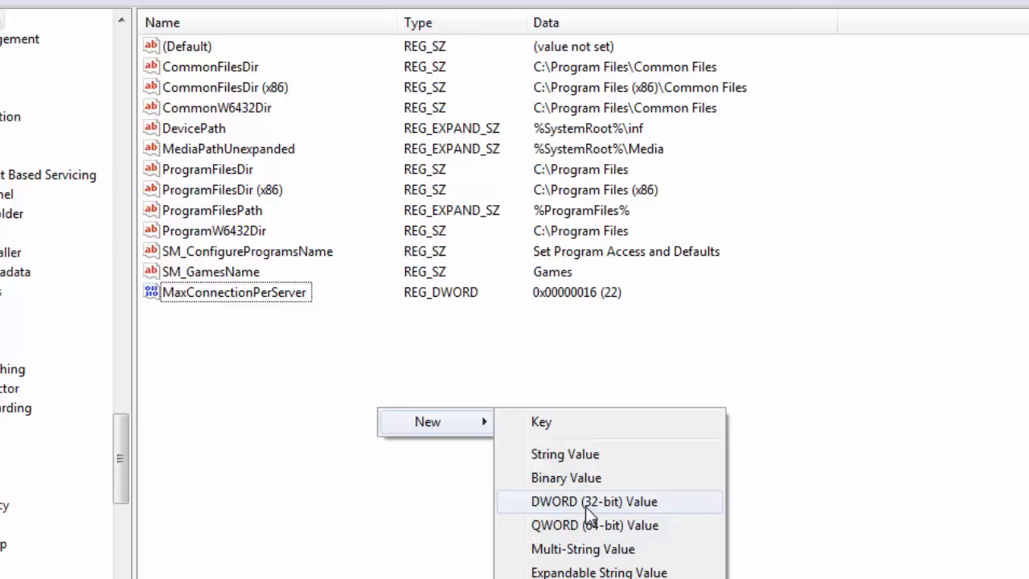
- Create a second DWORD (32-bit) value named MaxConnectionPer1_0Server
{"action": "left_click", "coordinate": [595, 502]}
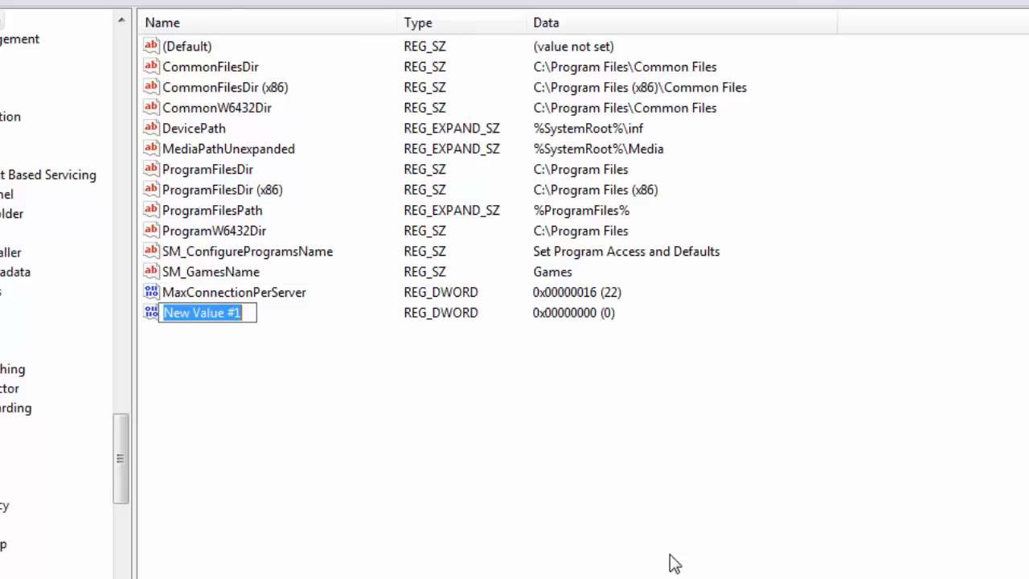
{"action": "type", "text": "MaxC"}
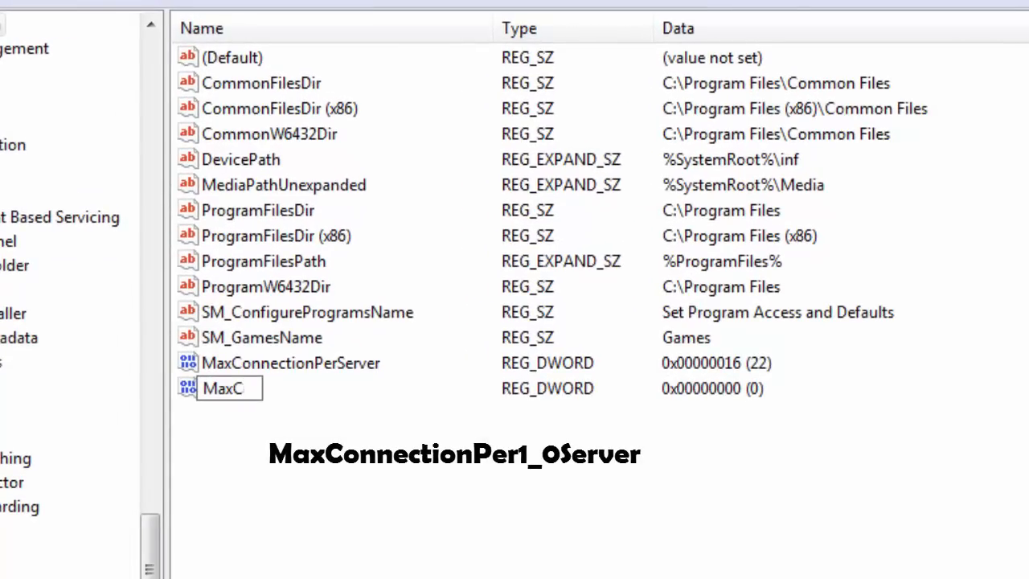
{"action": "type", "text": "onnection"}
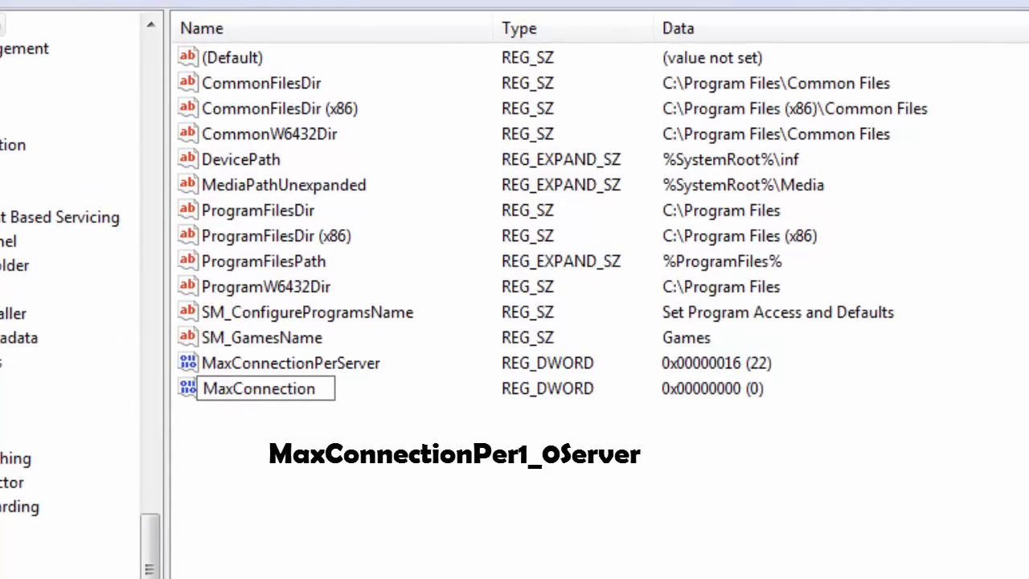
{"action": "type", "text": "Per1"}
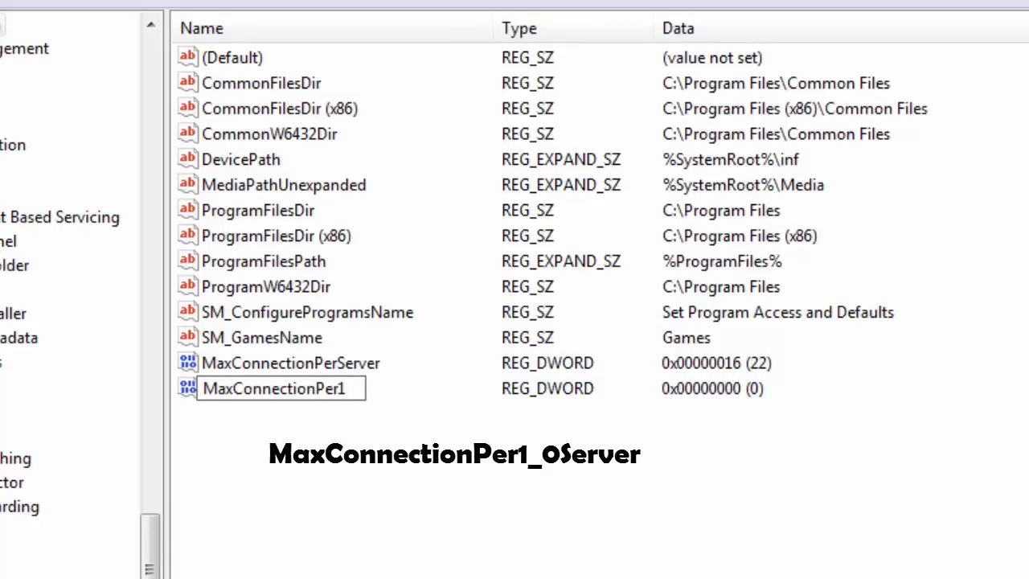
{"action": "type", "text": "_0"}
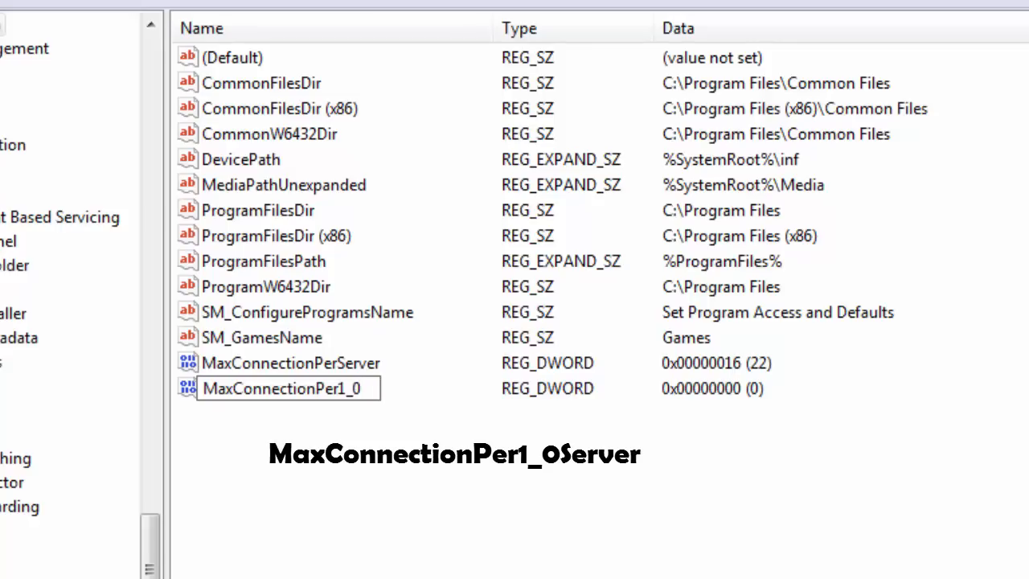
{"action": "type", "text": "AS"}
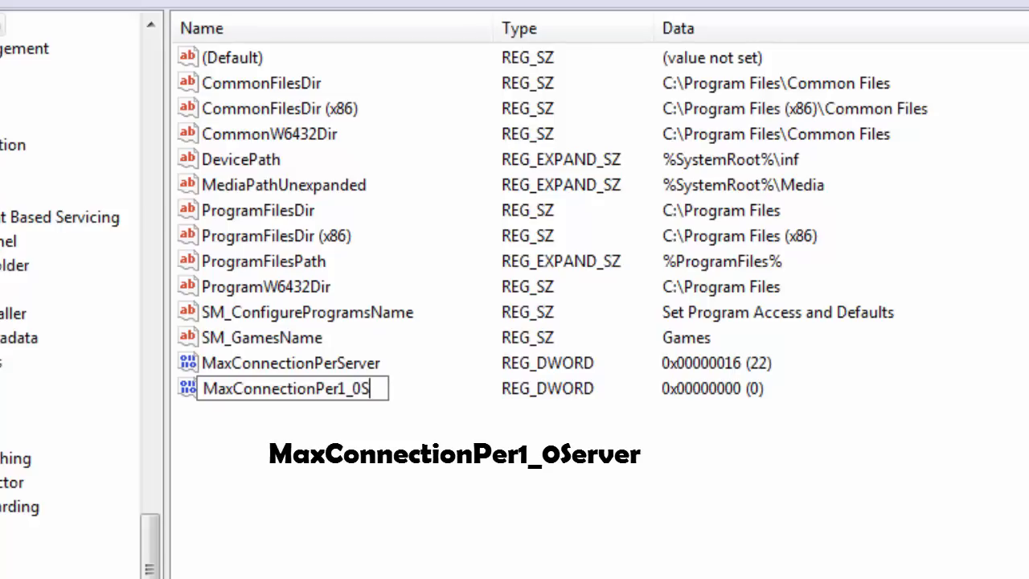
{"action": "type", "text": "erver"}
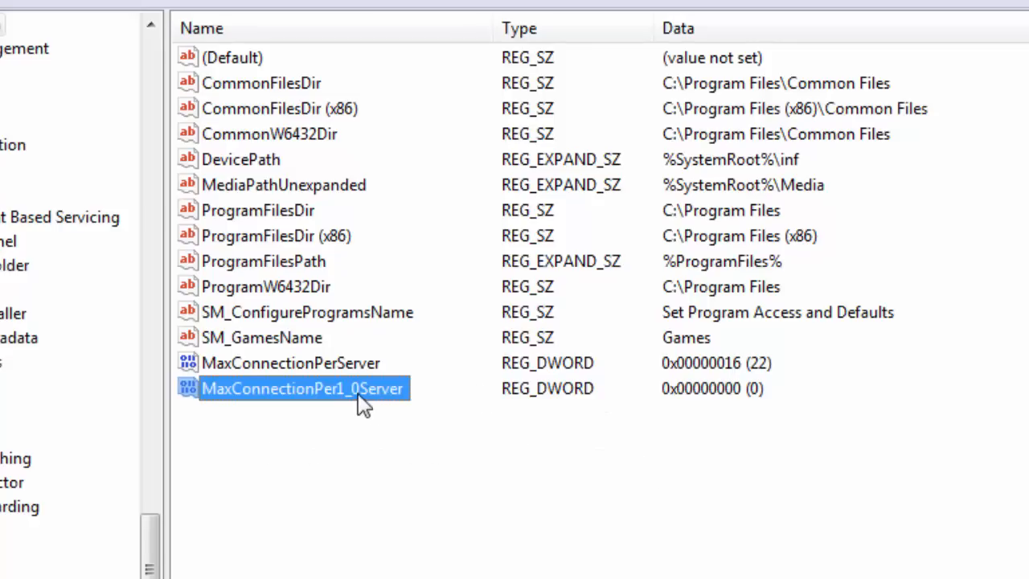
- Set MaxConnectionPer1_0Server's value data to 16 and confirm
{"action": "double_click", "coordinate": [302, 388]}
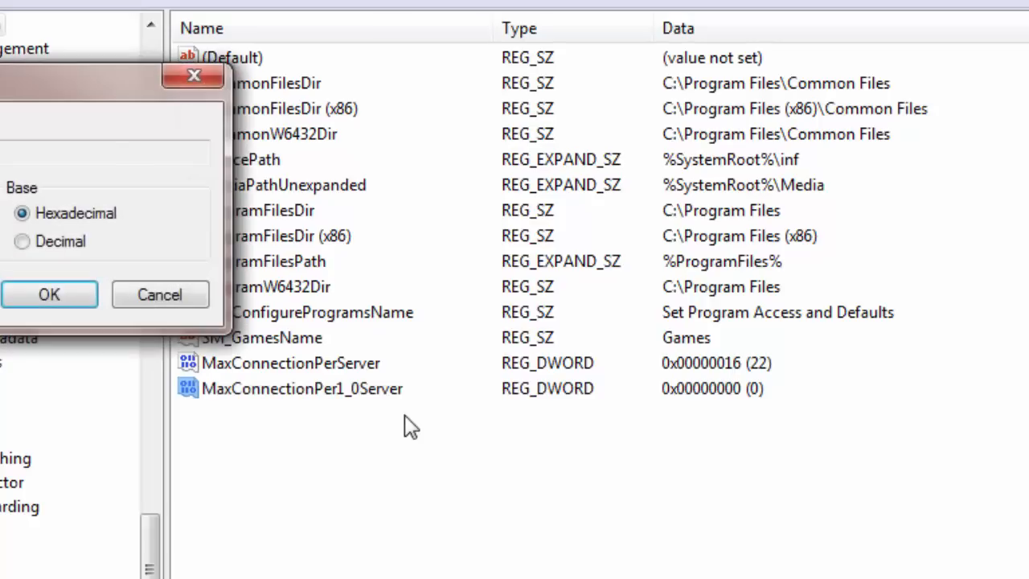
{"action": "double_click", "coordinate": [302, 388]}
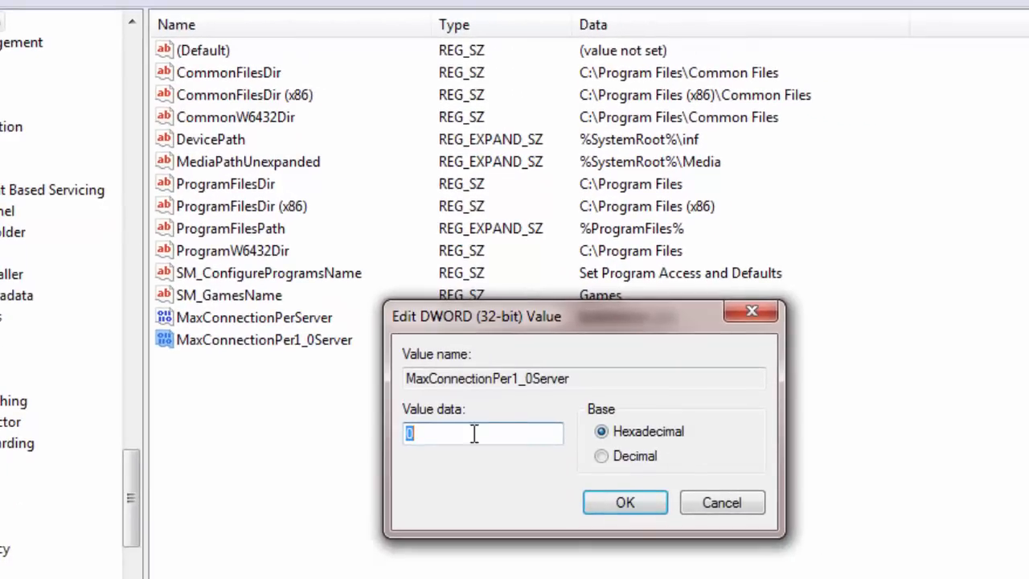
{"action": "type", "text": "16"}
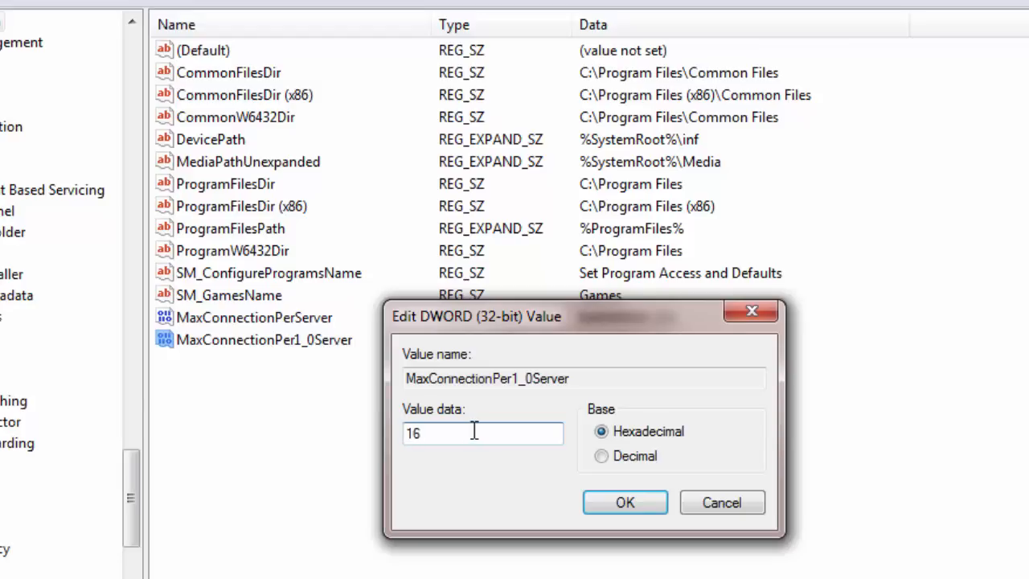
{"action": "left_click", "coordinate": [624, 501]}
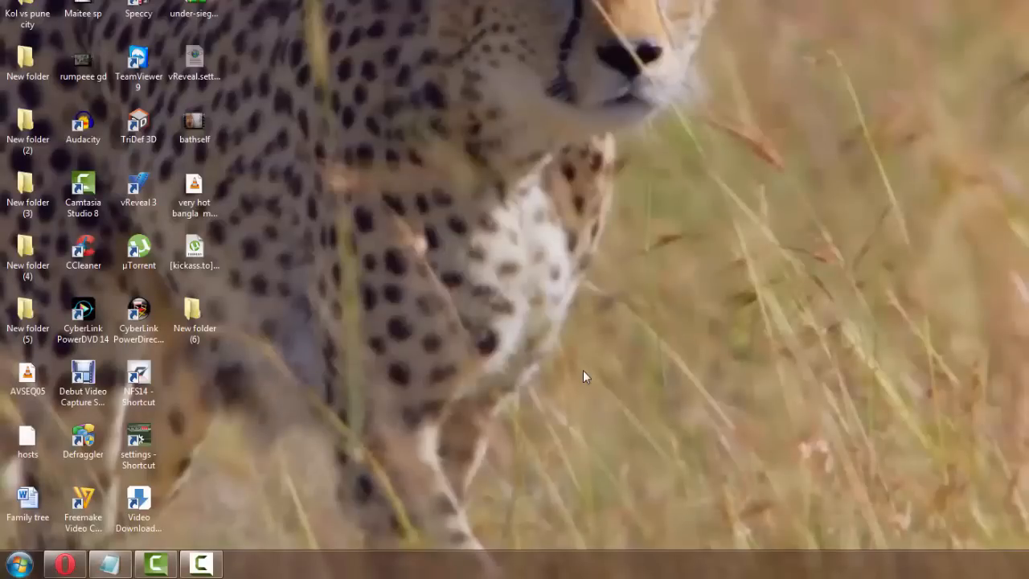
- Launch the Local Group Policy Editor by running GPedit.msc from the Run dialog
{"action": "key", "text": "Win+r"}
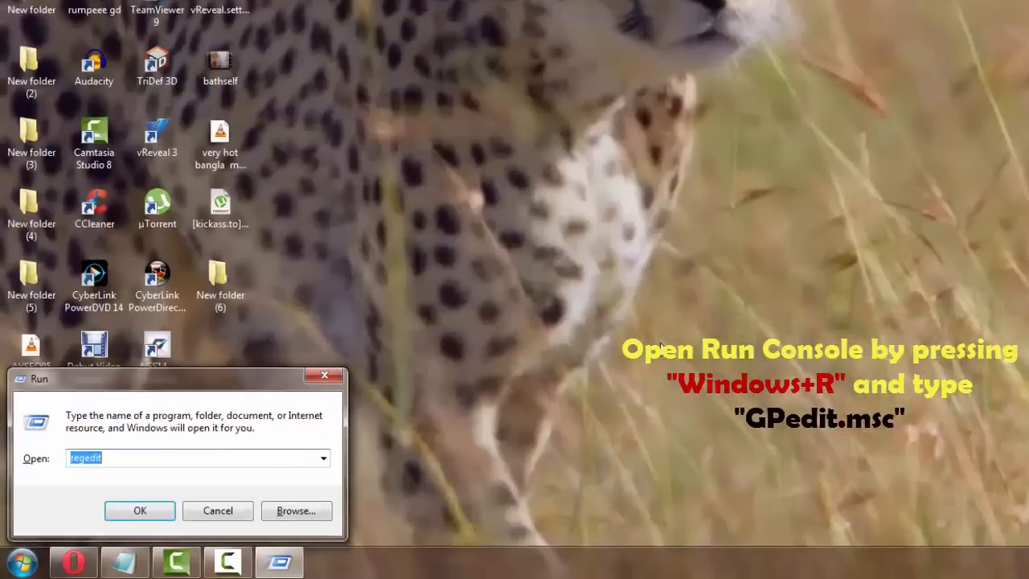
{"action": "type", "text": "GP"}
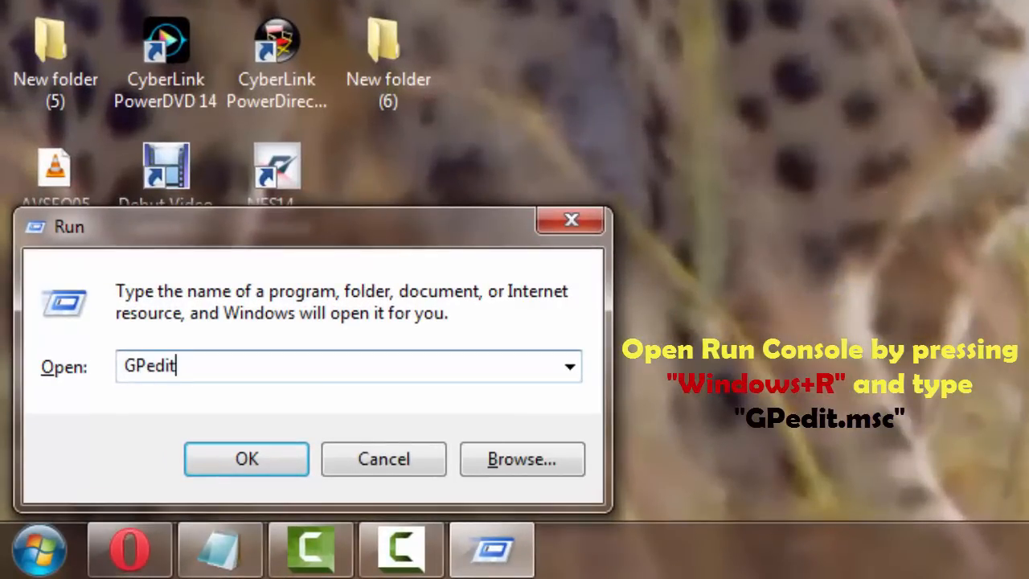
{"action": "type", "text": ".msc"}
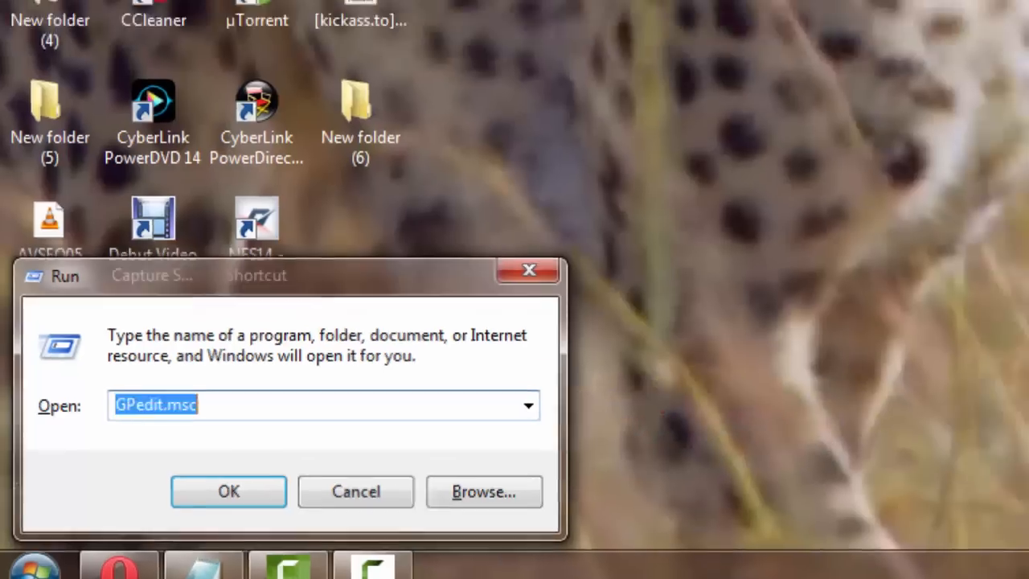
{"action": "left_click", "coordinate": [228, 492]}
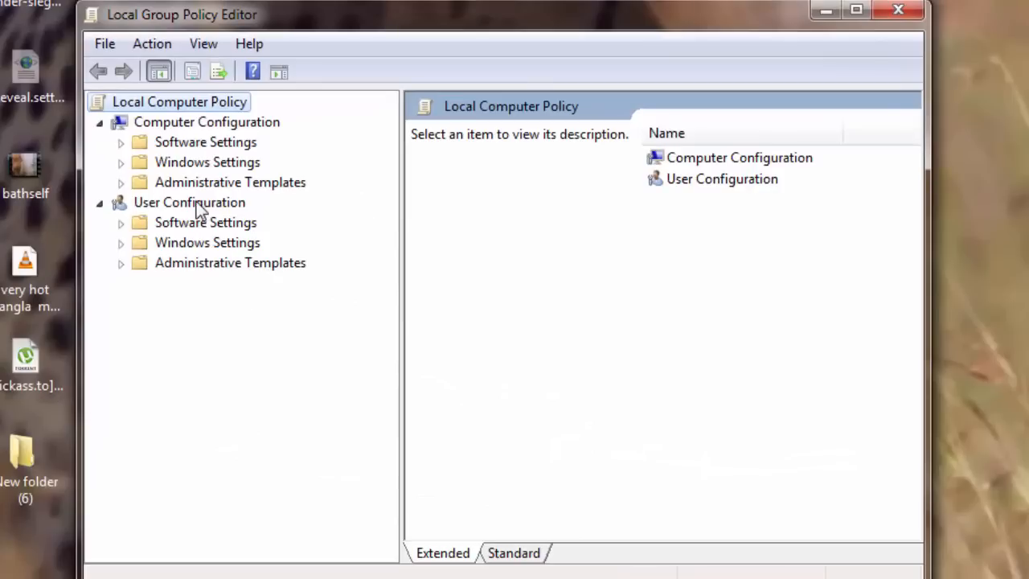
{"action": "mouse_move", "coordinate": [203, 183]}
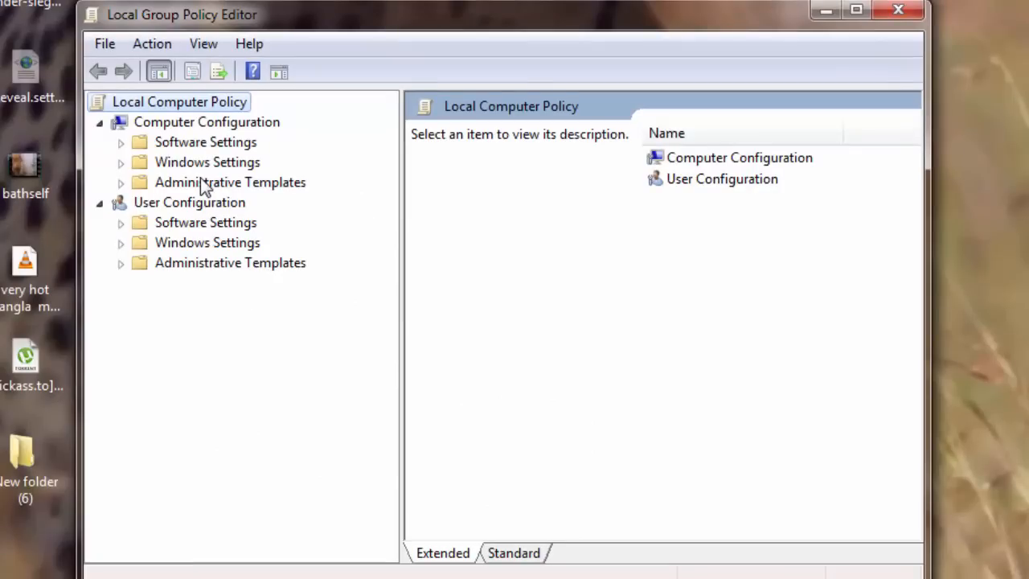
- Expand Administrative Templates and Network under Computer Configuration to reach QoS Packet Scheduler
{"action": "left_click", "coordinate": [229, 182]}
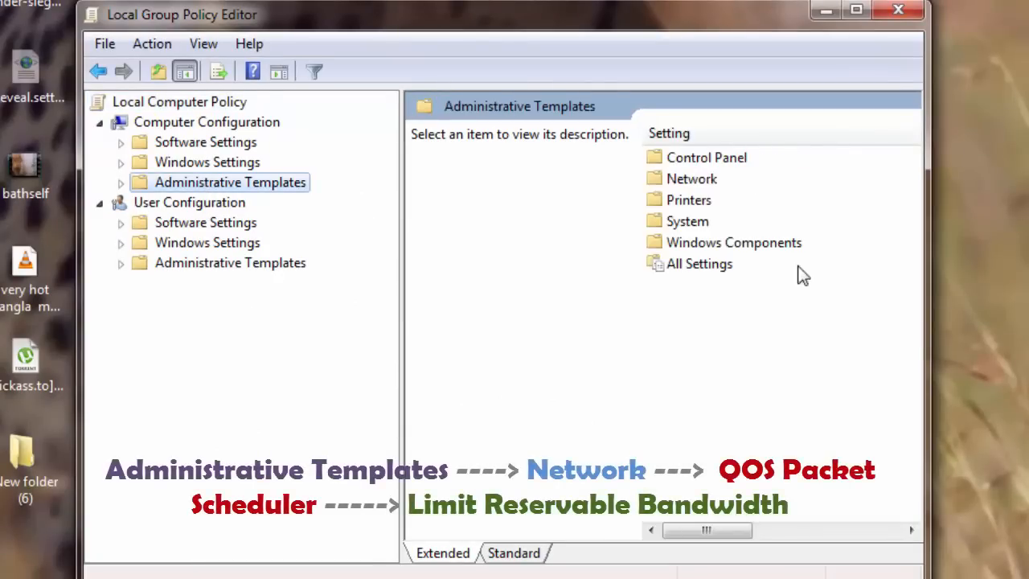
{"action": "mouse_move", "coordinate": [699, 185]}
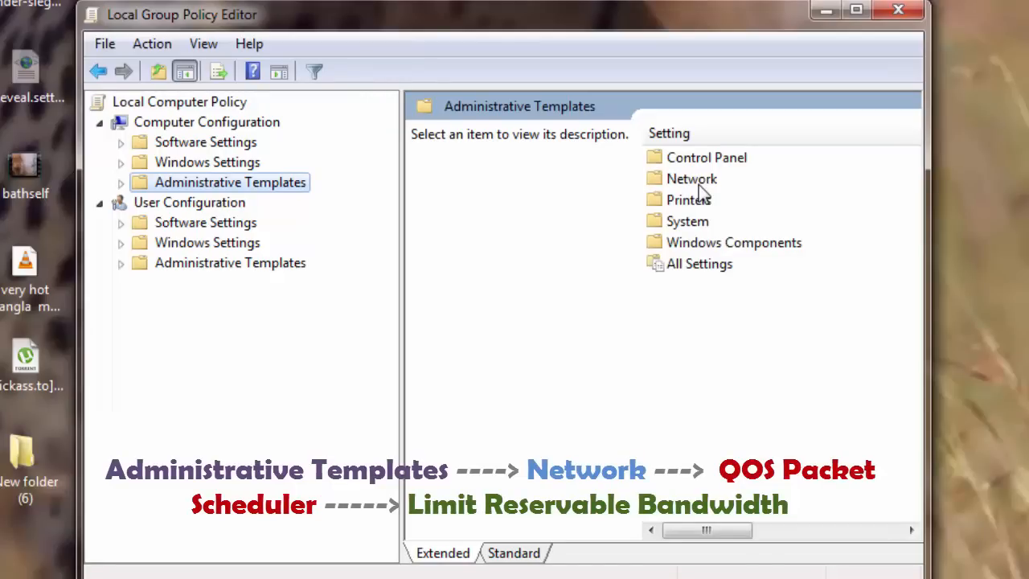
{"action": "left_click", "coordinate": [692, 178]}
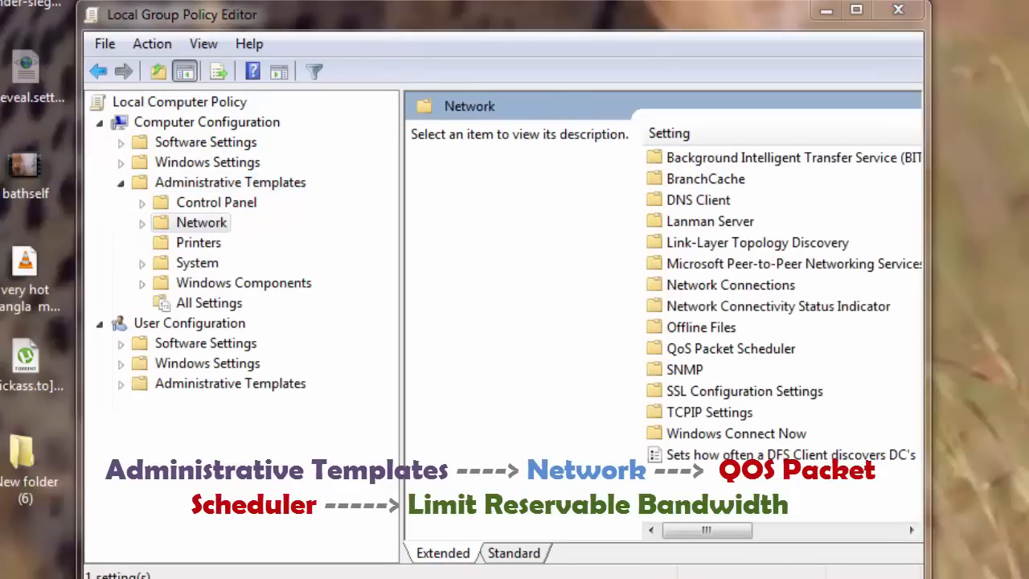
{"action": "mouse_move", "coordinate": [720, 366]}
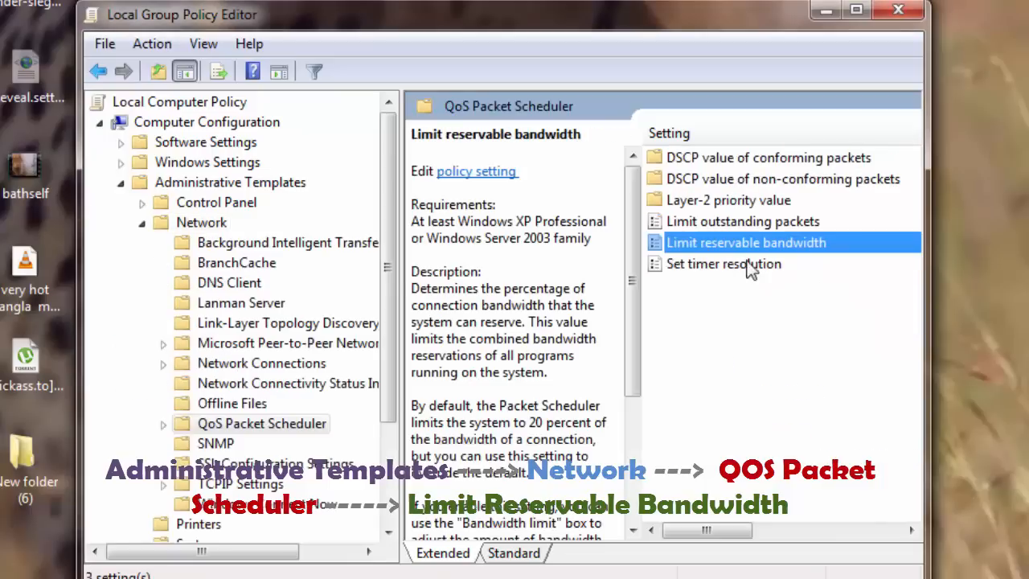
{"action": "mouse_move", "coordinate": [713, 277]}
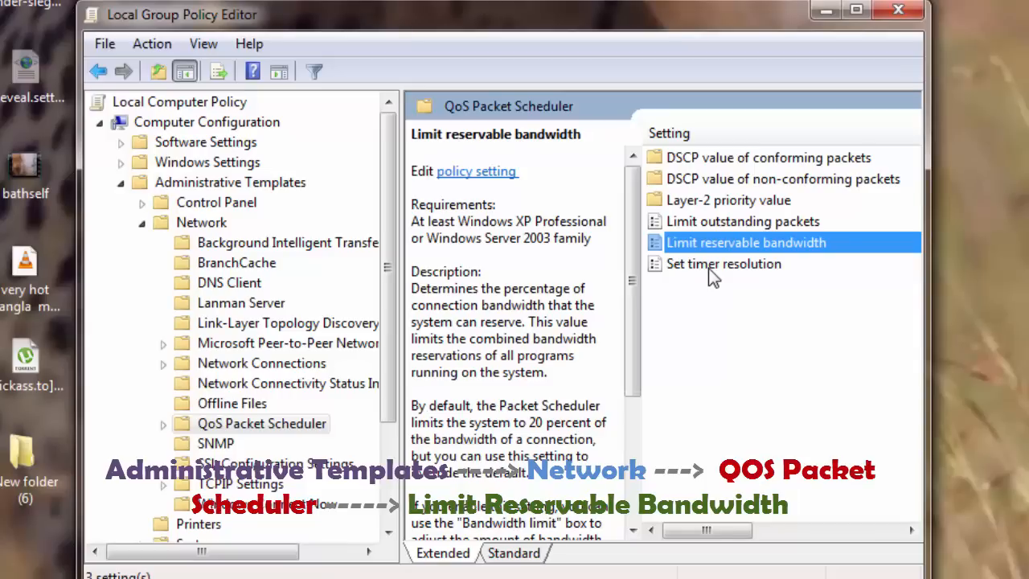
{"action": "mouse_move", "coordinate": [704, 249]}
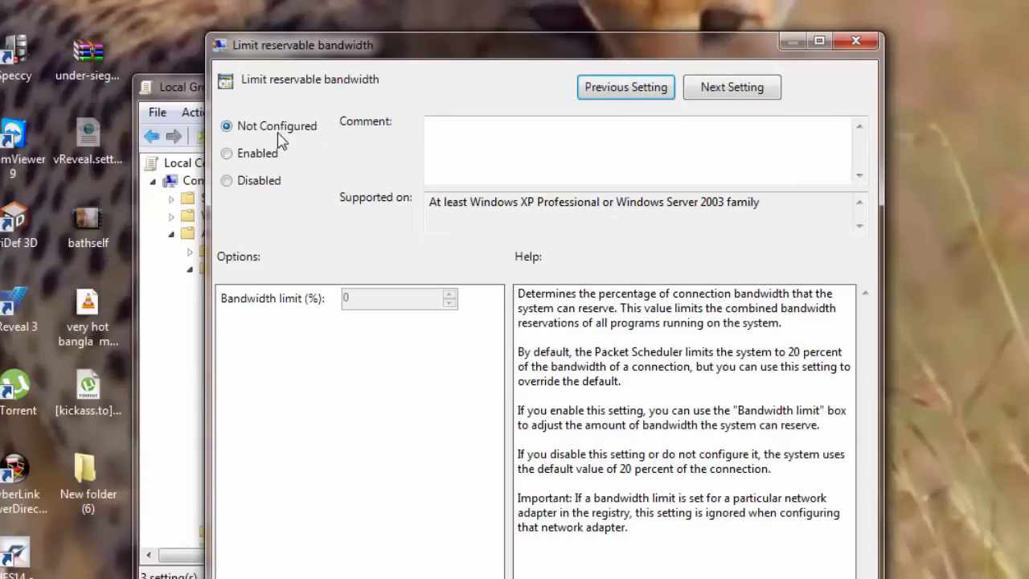
{"action": "mouse_move", "coordinate": [280, 138]}
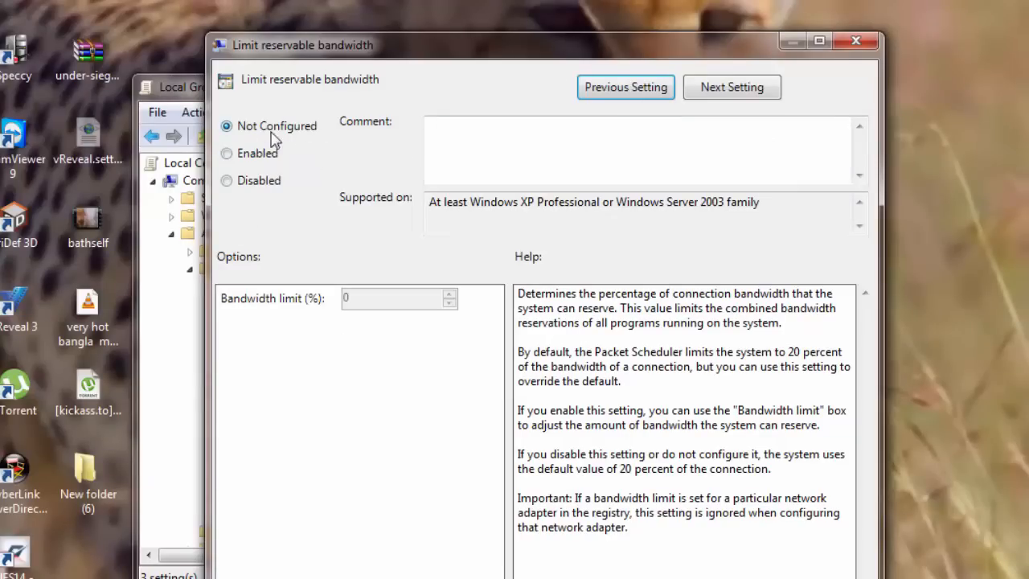
- Set Limit reservable bandwidth to Disabled, confirm, and close the policy editor
{"action": "left_click", "coordinate": [228, 180]}
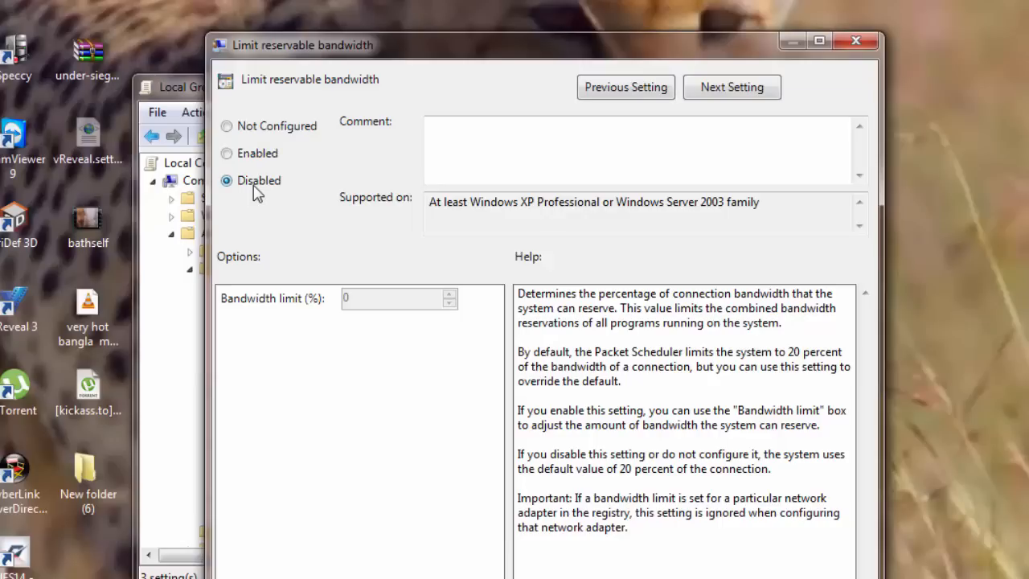
{"action": "mouse_move", "coordinate": [274, 321]}
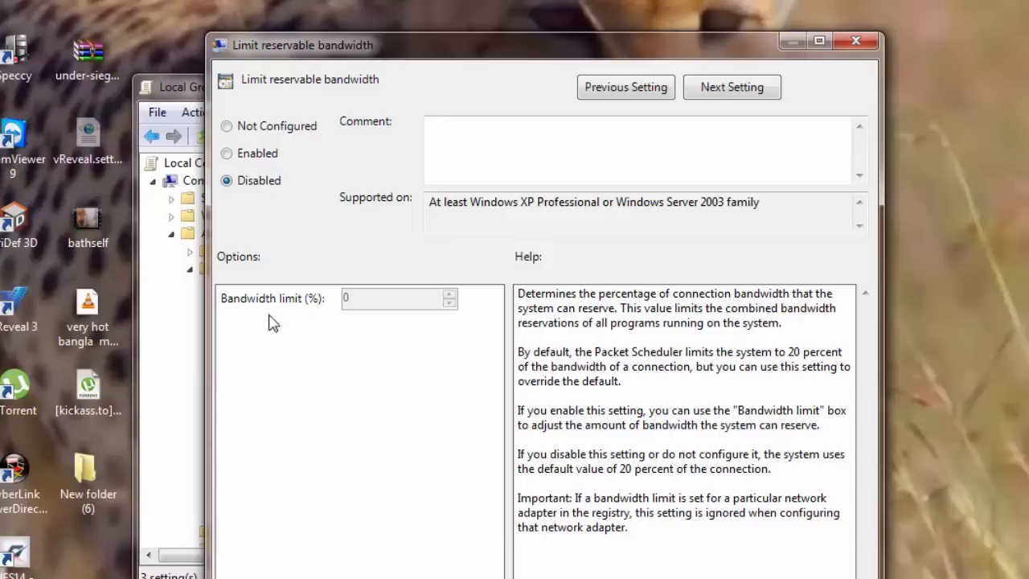
{"action": "mouse_move", "coordinate": [273, 318]}
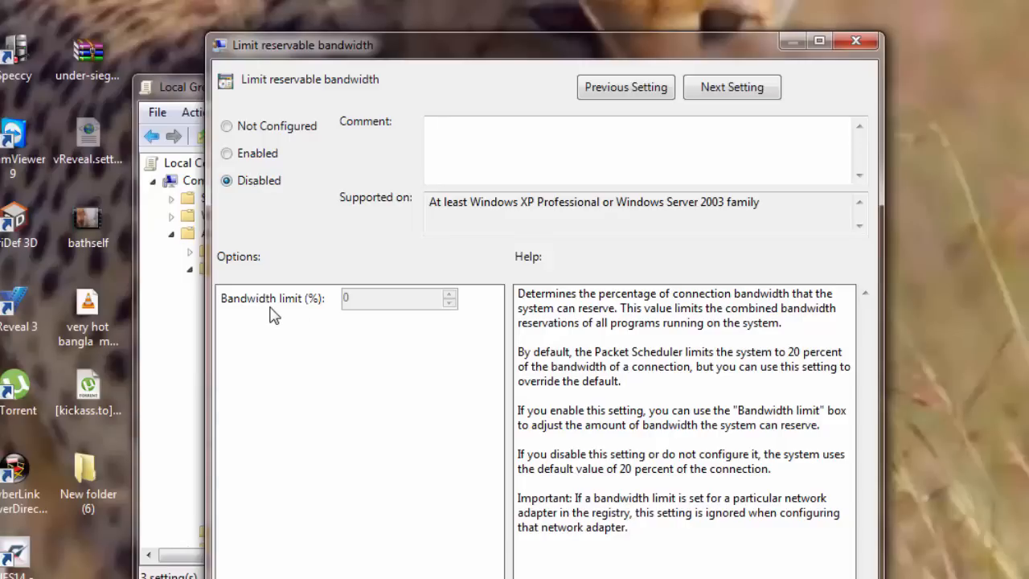
{"action": "mouse_move", "coordinate": [312, 313]}
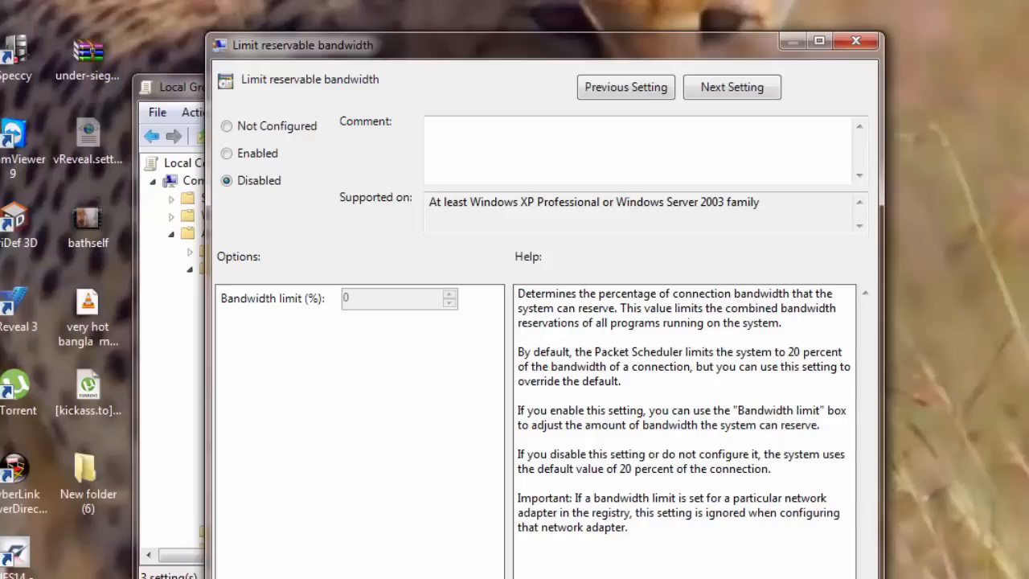
{"action": "left_click", "coordinate": [855, 41]}
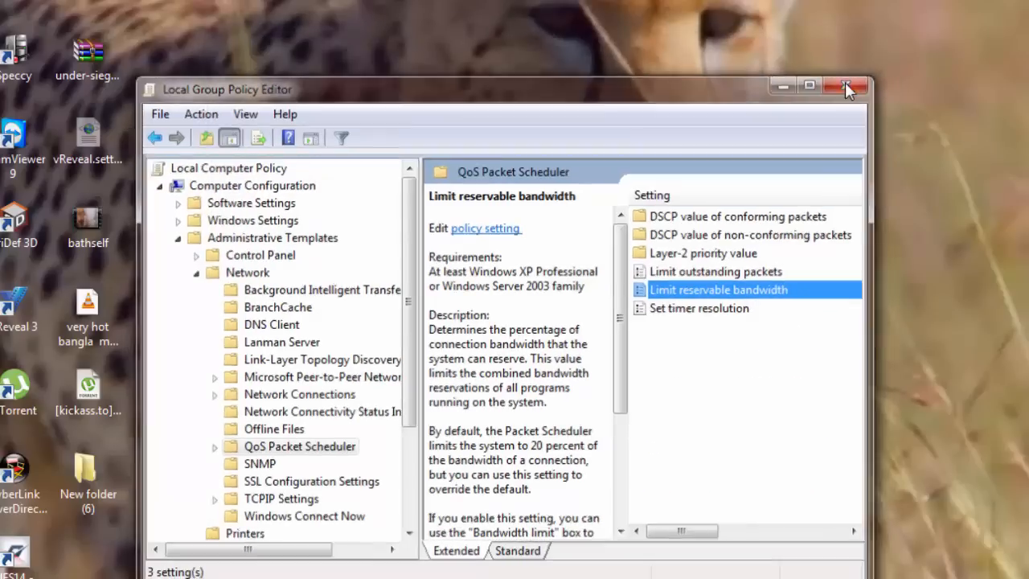
{"action": "left_click", "coordinate": [846, 87]}
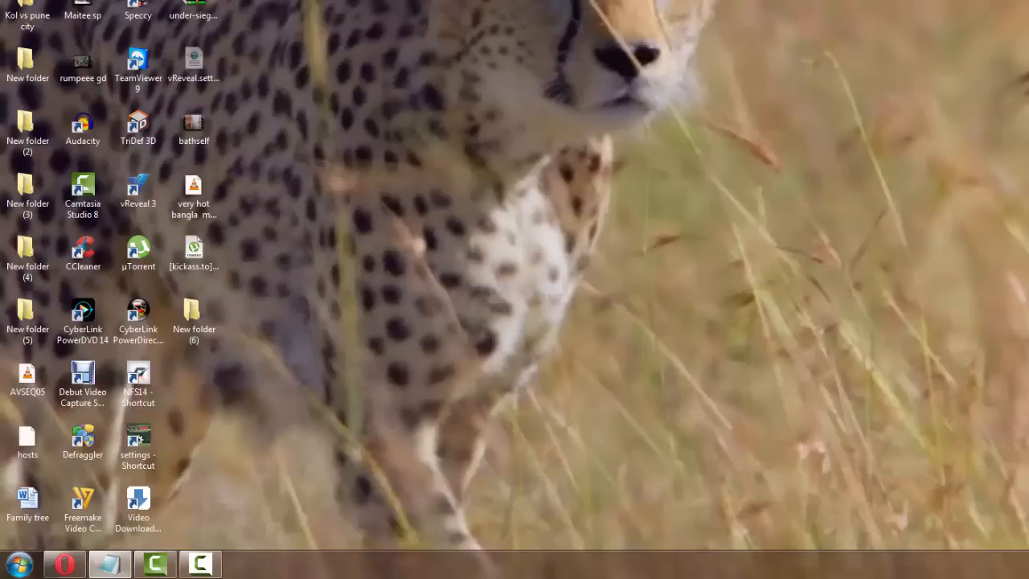
{"action": "mouse_move", "coordinate": [891, 221]}
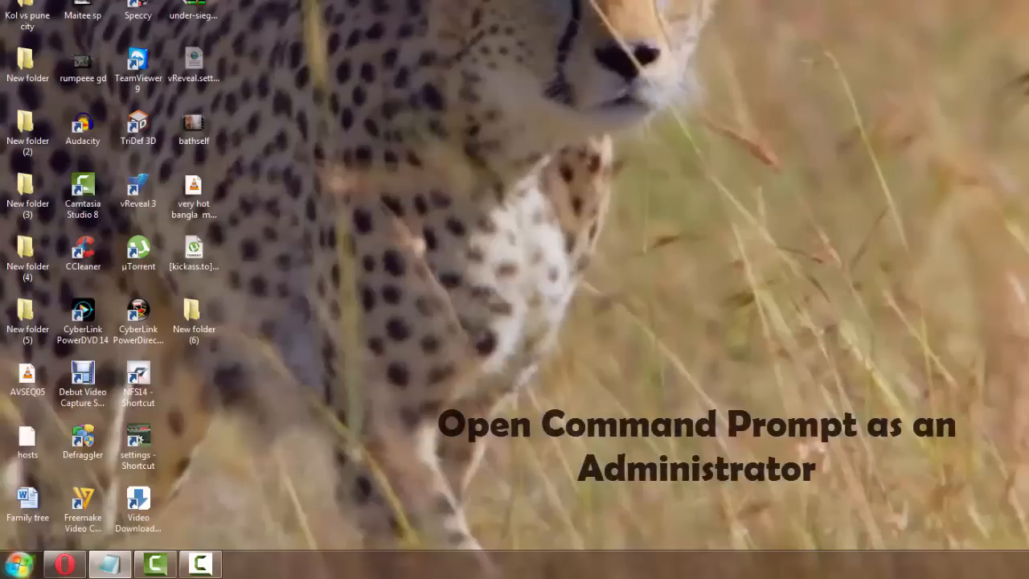
{"action": "mouse_move", "coordinate": [22, 563]}
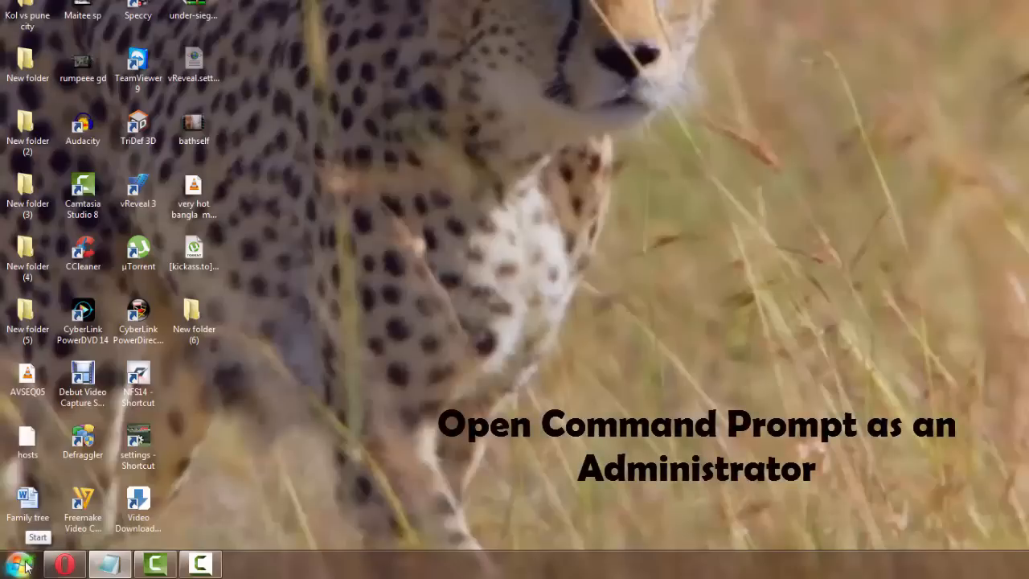
- Run Command Prompt as administrator from Start > All Programs > Accessories
{"action": "left_click", "coordinate": [22, 563]}
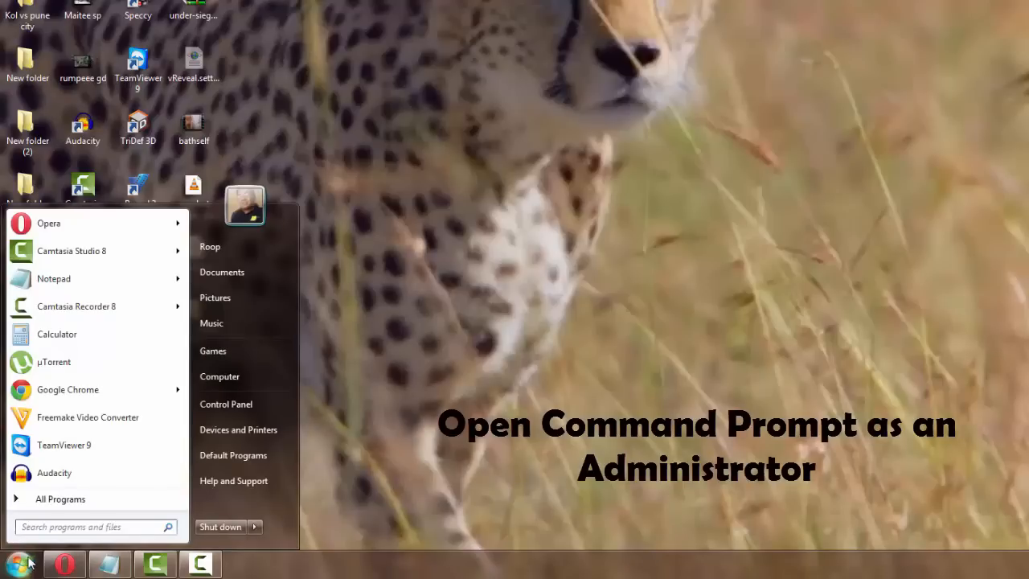
{"action": "left_click", "coordinate": [61, 499]}
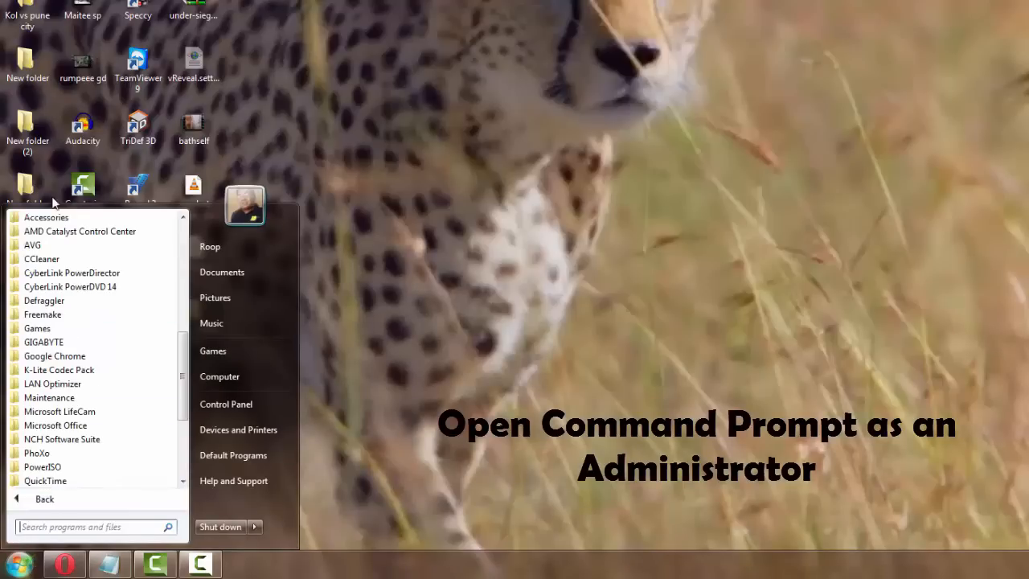
{"action": "left_click", "coordinate": [45, 217]}
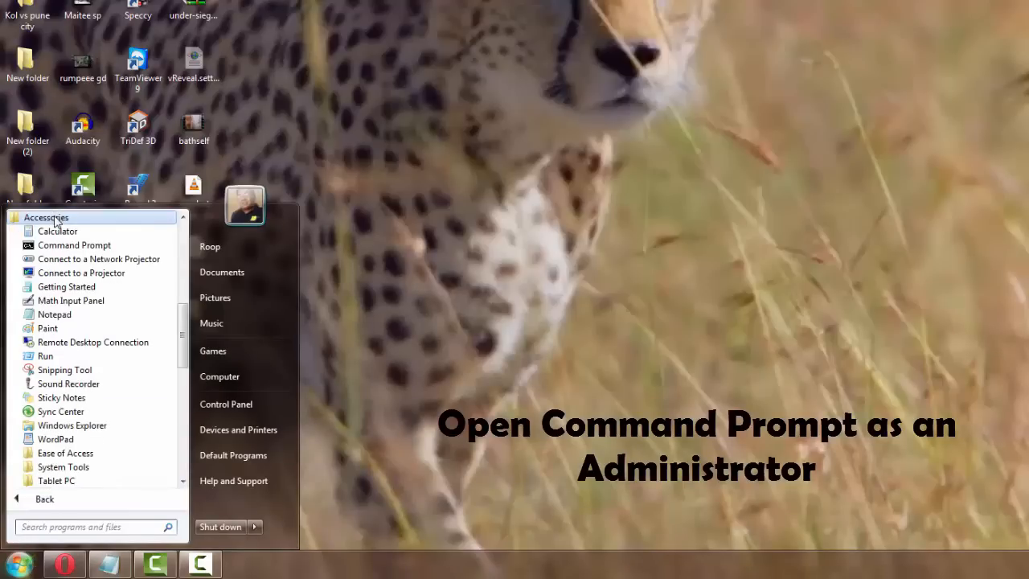
{"action": "mouse_move", "coordinate": [74, 244]}
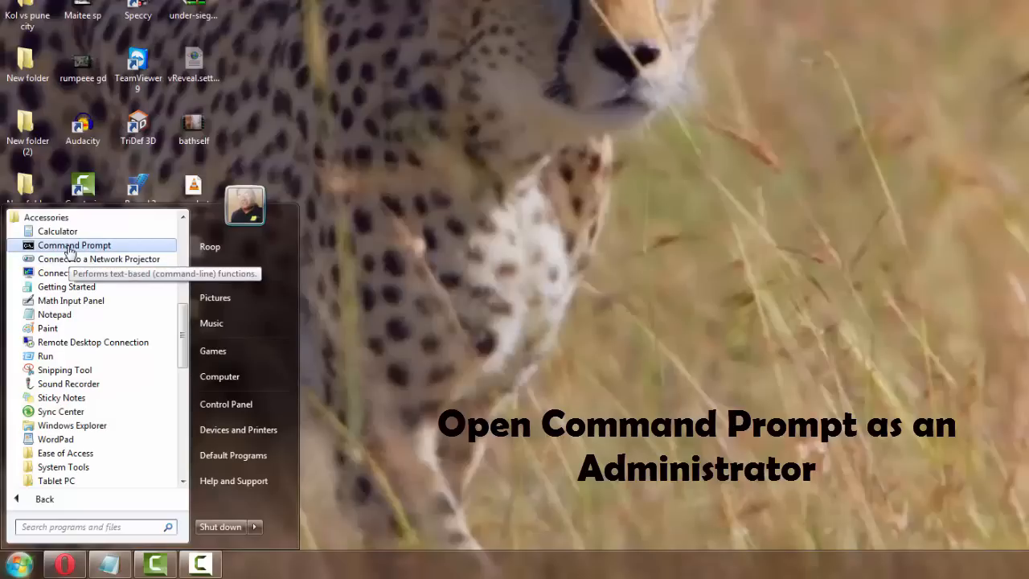
{"action": "right_click", "coordinate": [74, 245]}
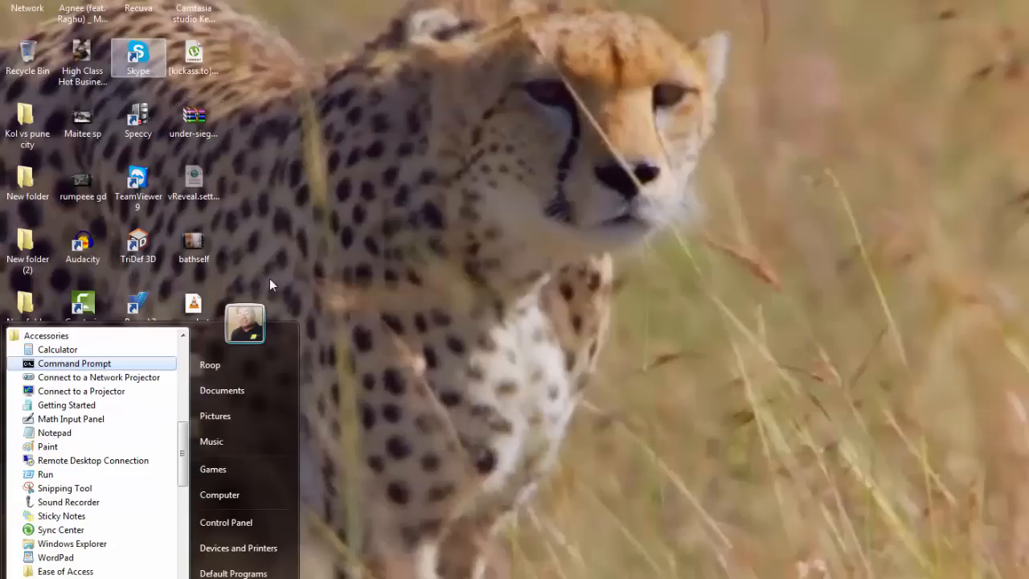
{"action": "left_click", "coordinate": [74, 363]}
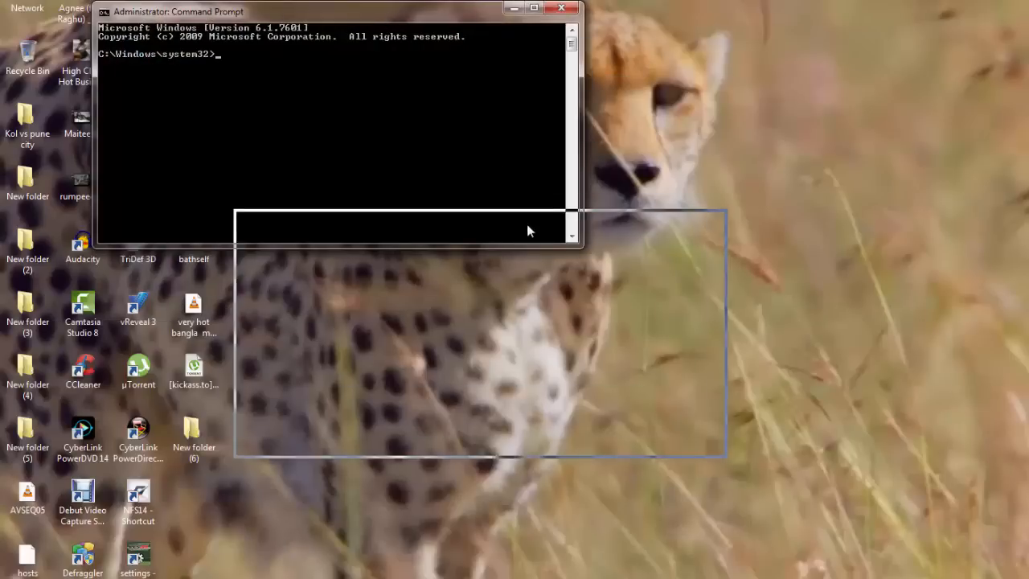
- Run netsh interface tcp set global autotuning=disabled, confirm Ok, and close Command Prompt
{"action": "left_click_drag", "start_coordinate": [177, 11], "coordinate": [320, 219]}
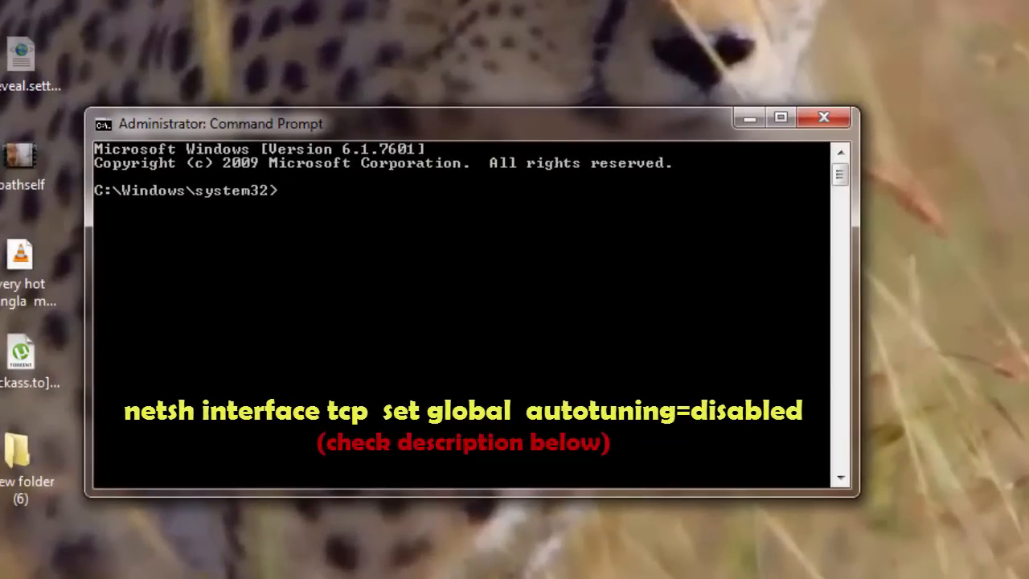
{"action": "type", "text": "netsh interface tcp set global autotuning=disabled"}
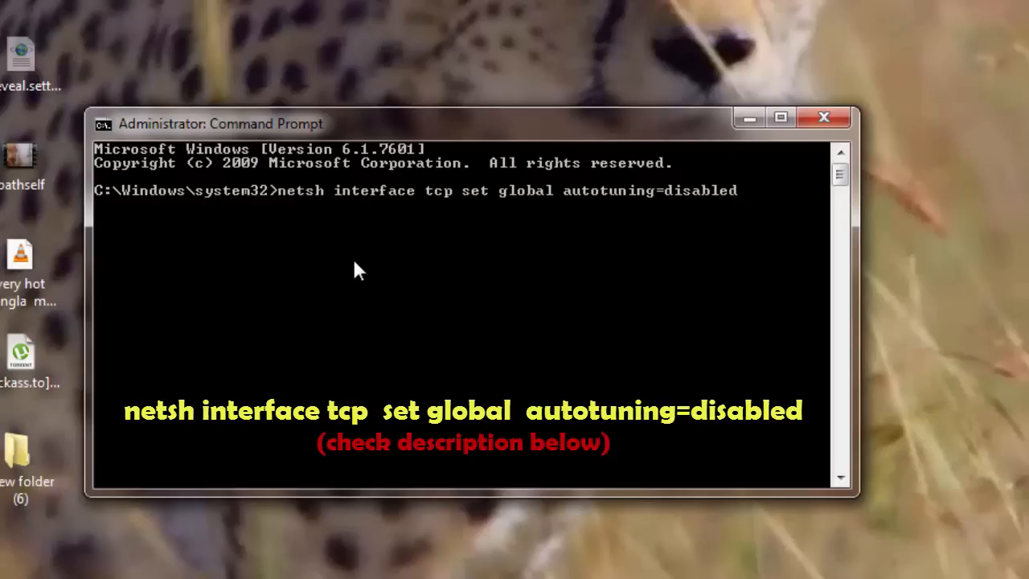
{"action": "mouse_move", "coordinate": [288, 212]}
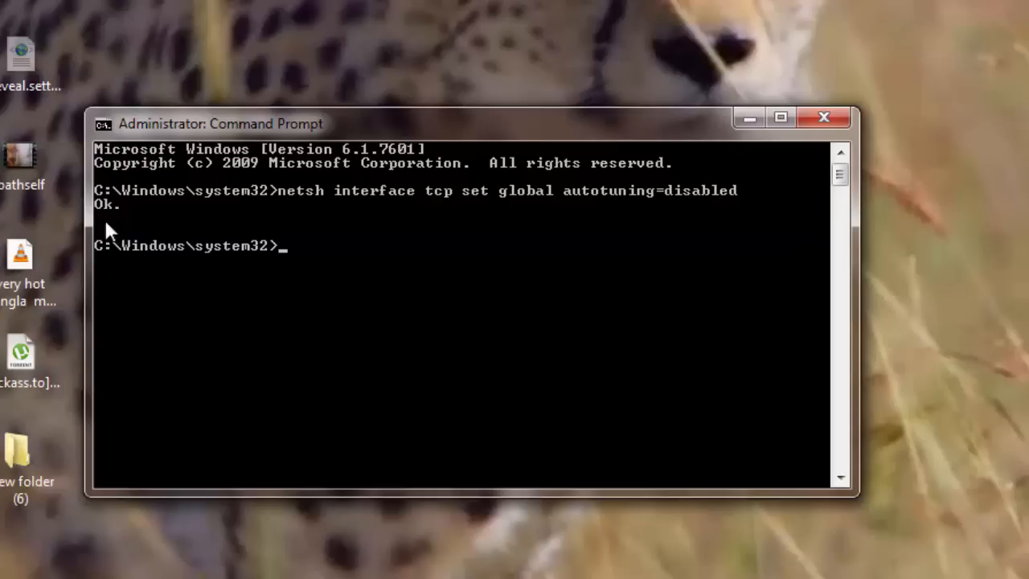
{"action": "mouse_move", "coordinate": [624, 357]}
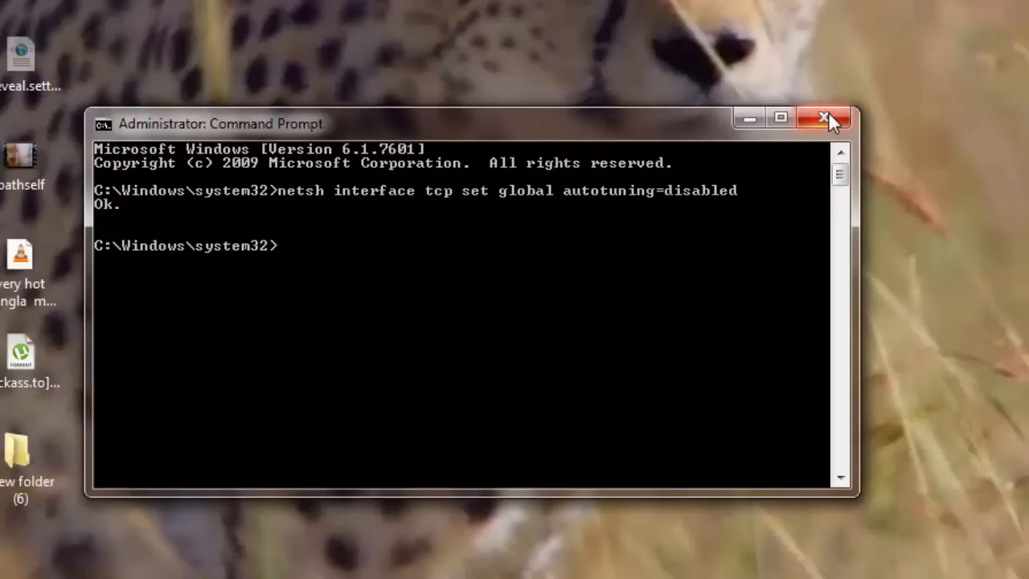
{"action": "left_click", "coordinate": [824, 119]}
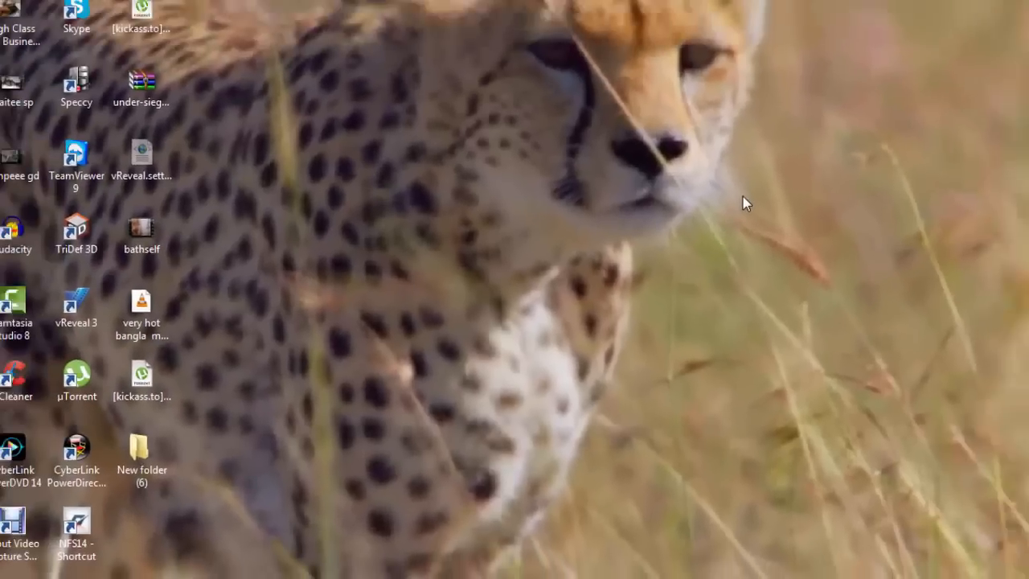